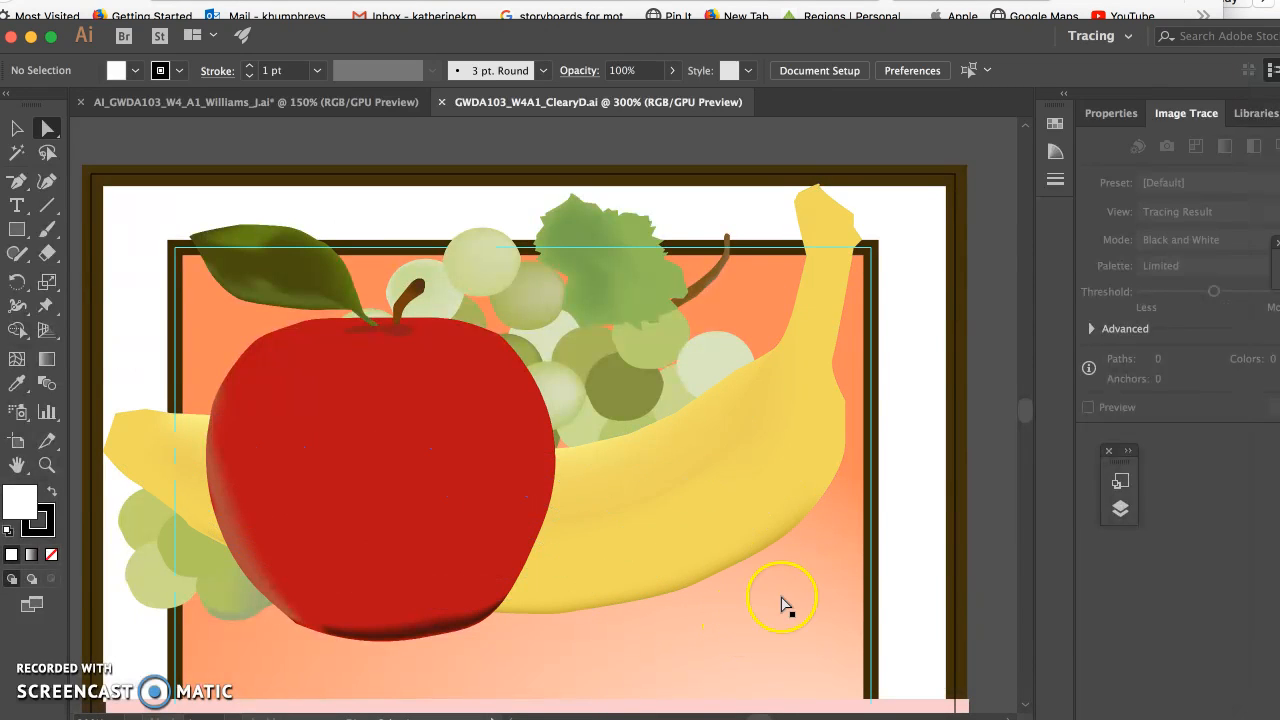
mouse_move(840, 584)
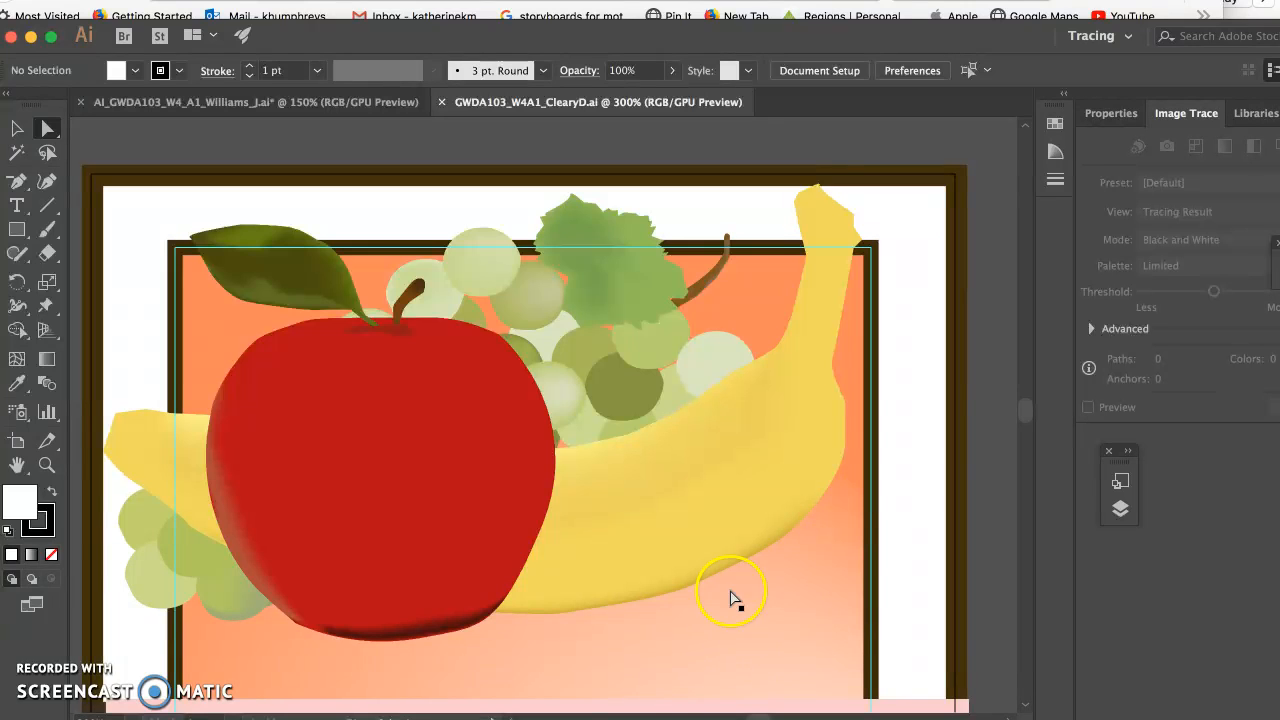
mouse_move(790, 692)
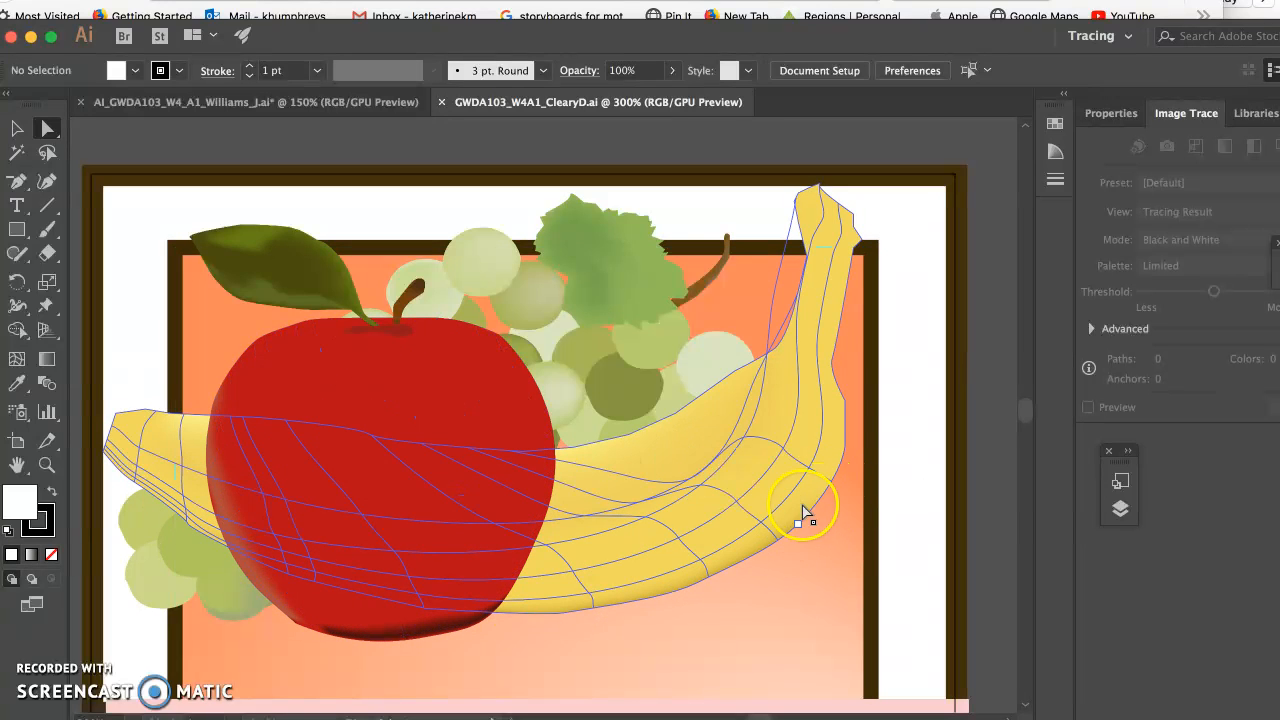
mouse_move(860, 250)
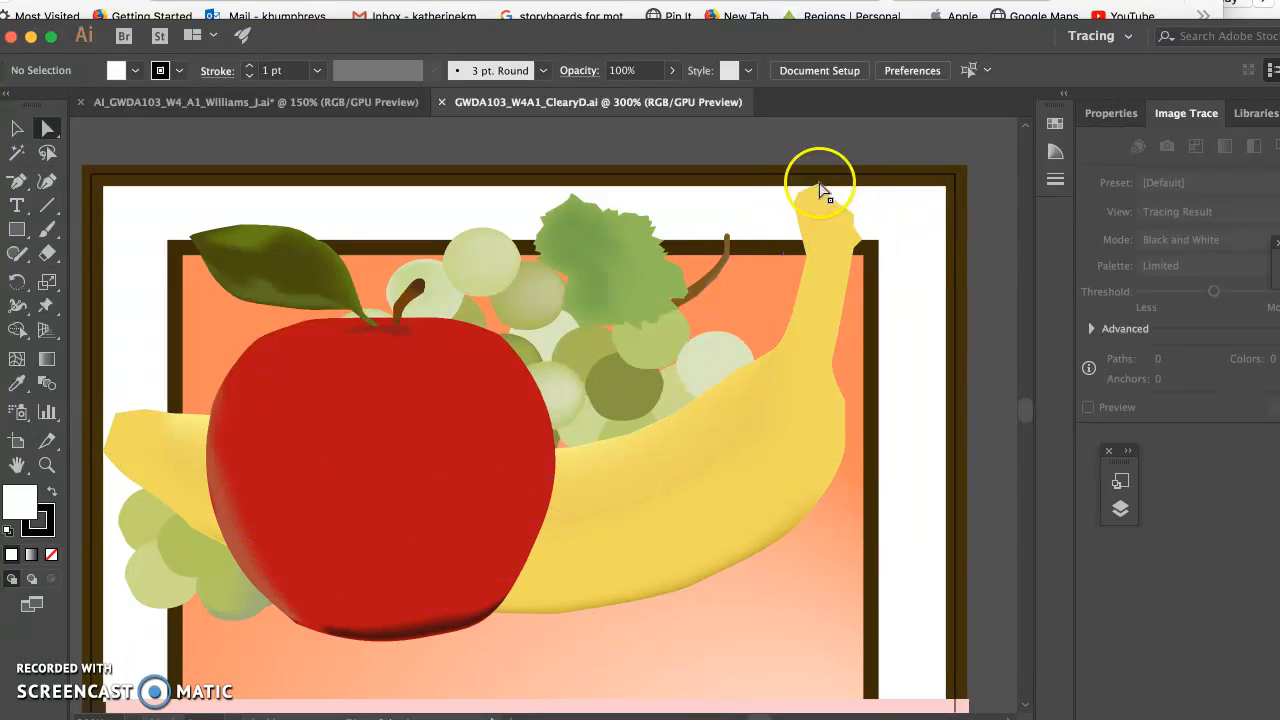
mouse_move(616, 408)
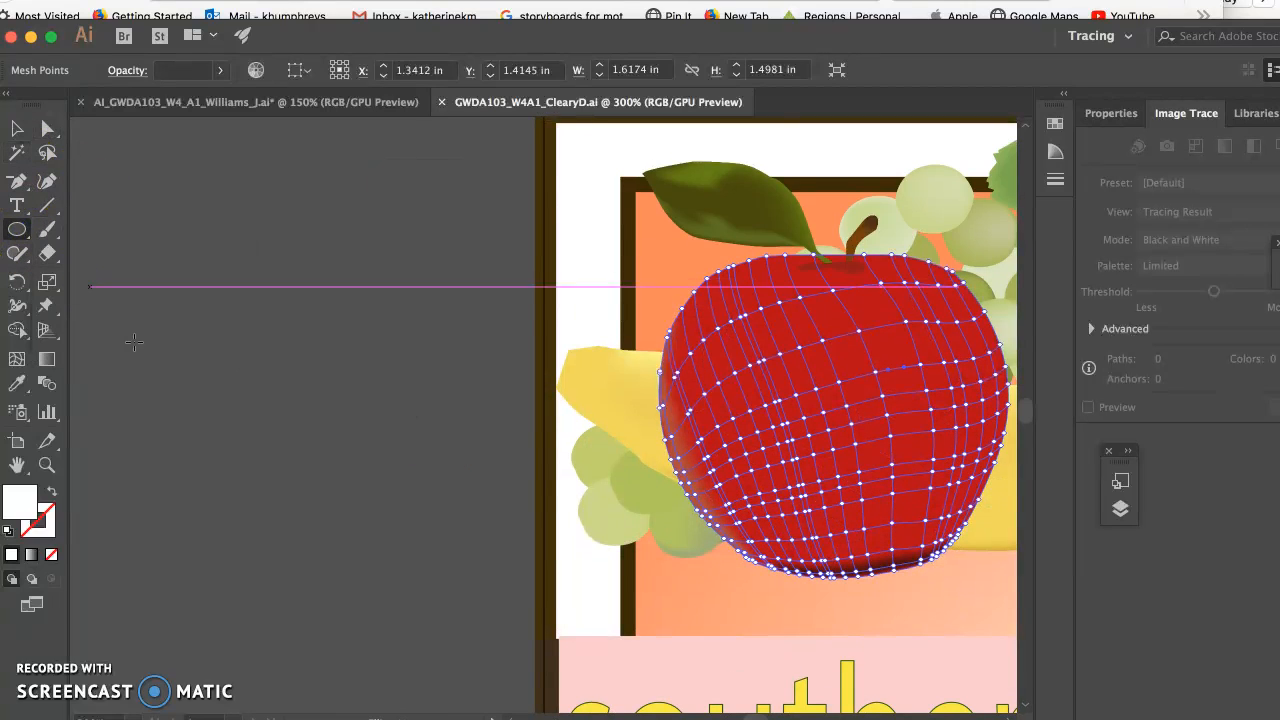
- Draw a large circle left of the apple and fill it with the default white-to-black gradient
drag(128, 288, 478, 686)
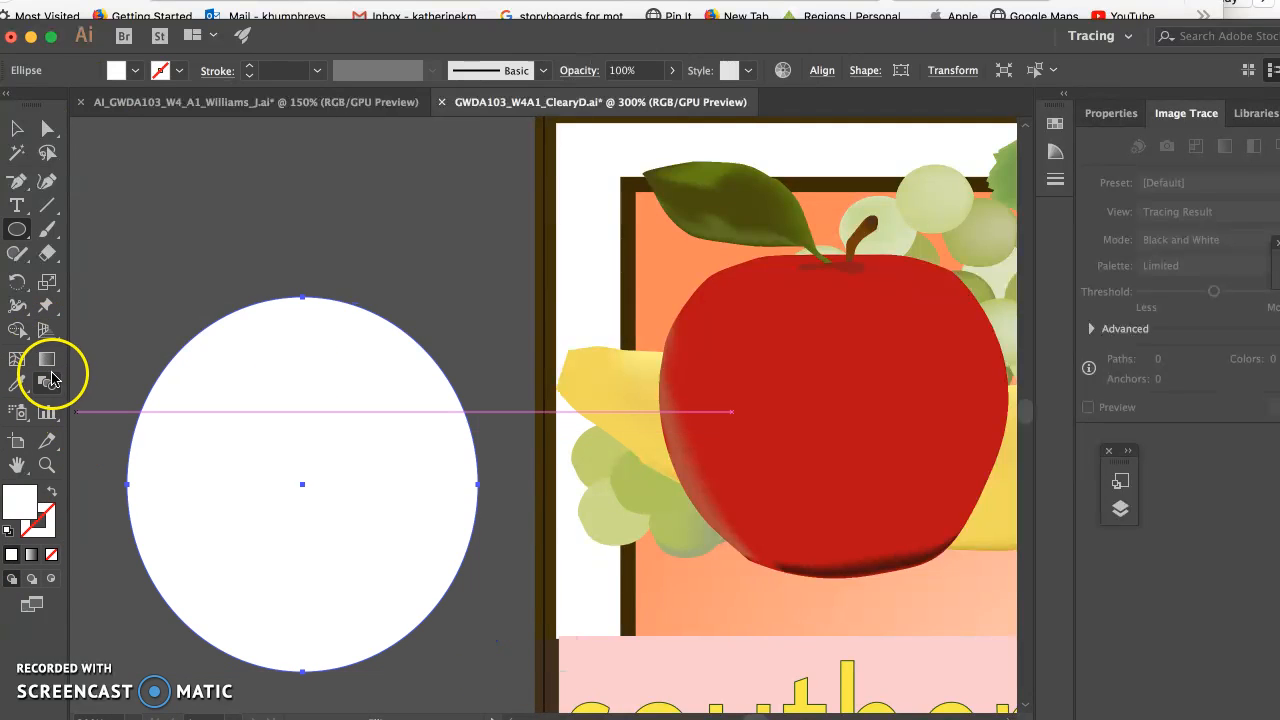
click(48, 360)
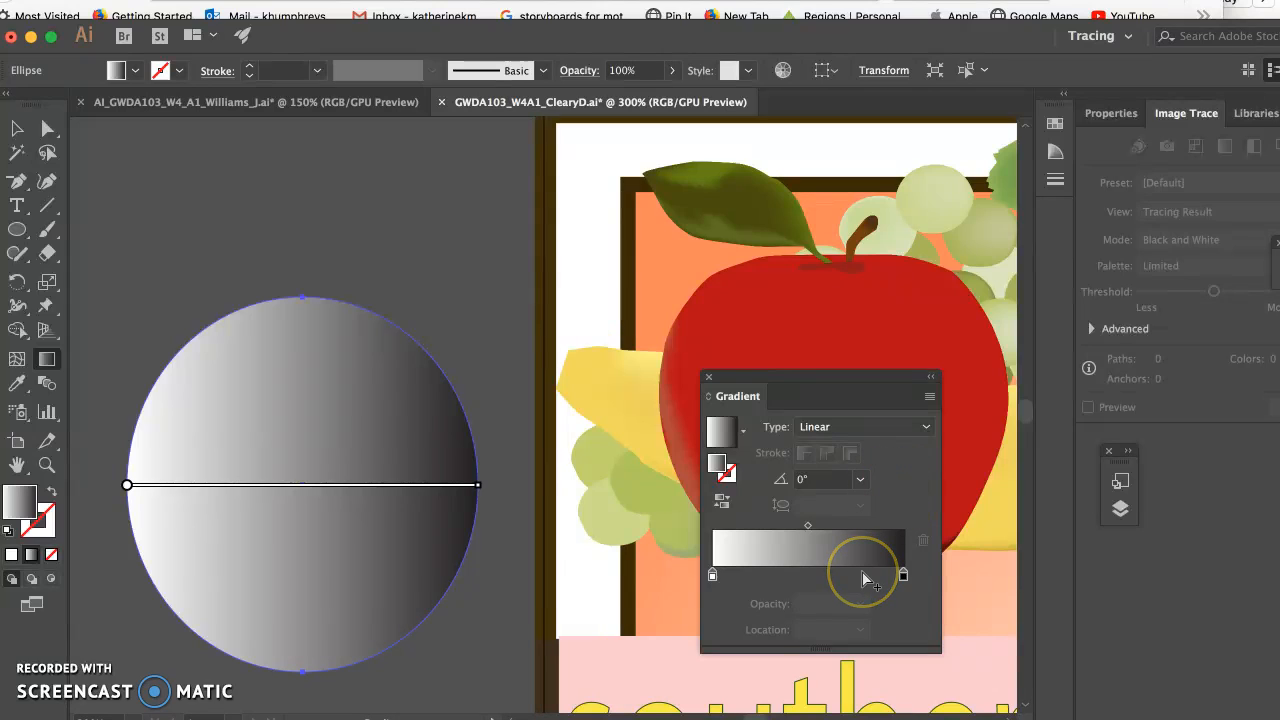
- Make the gradient radial with an orange centre stop and a red outer stop
click(864, 426)
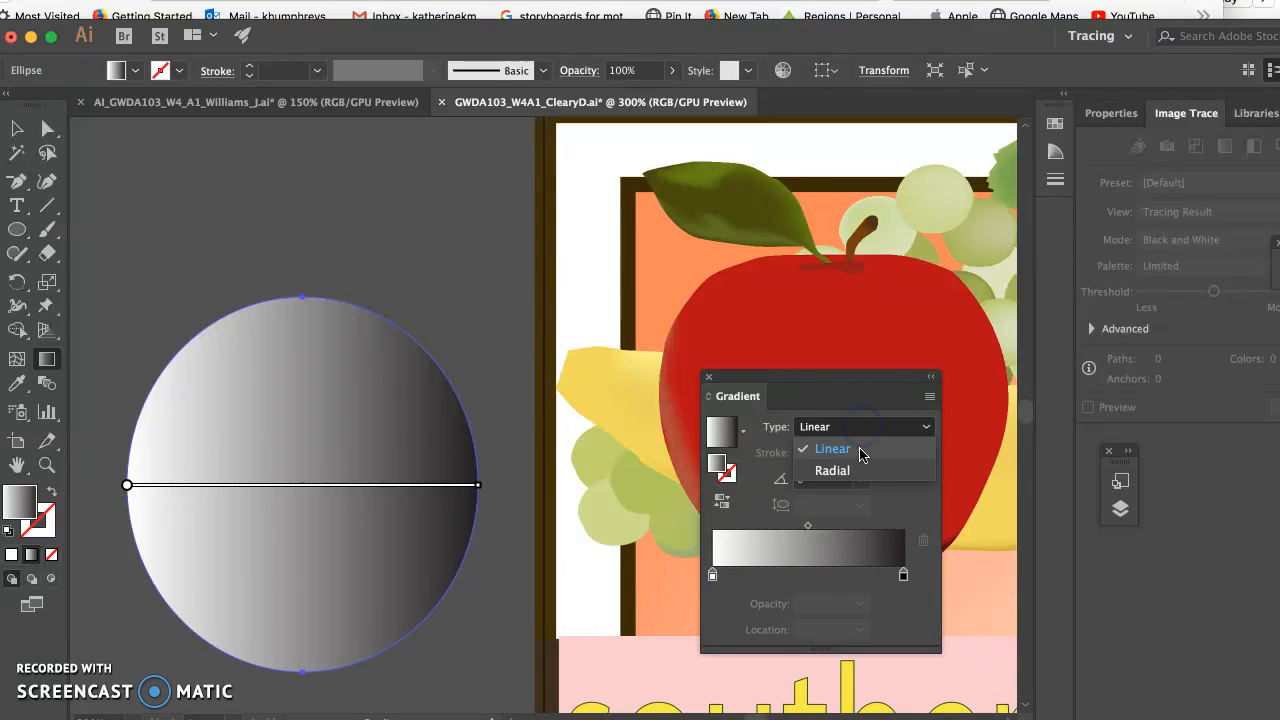
click(832, 470)
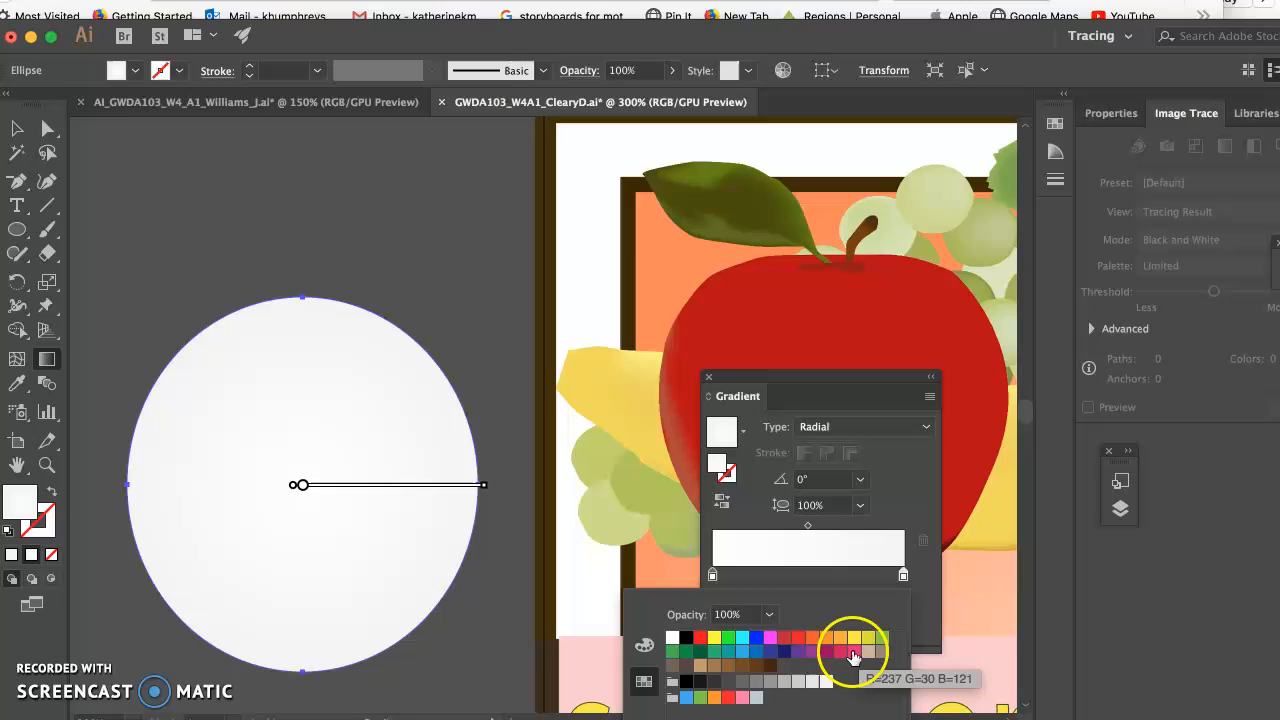
click(856, 650)
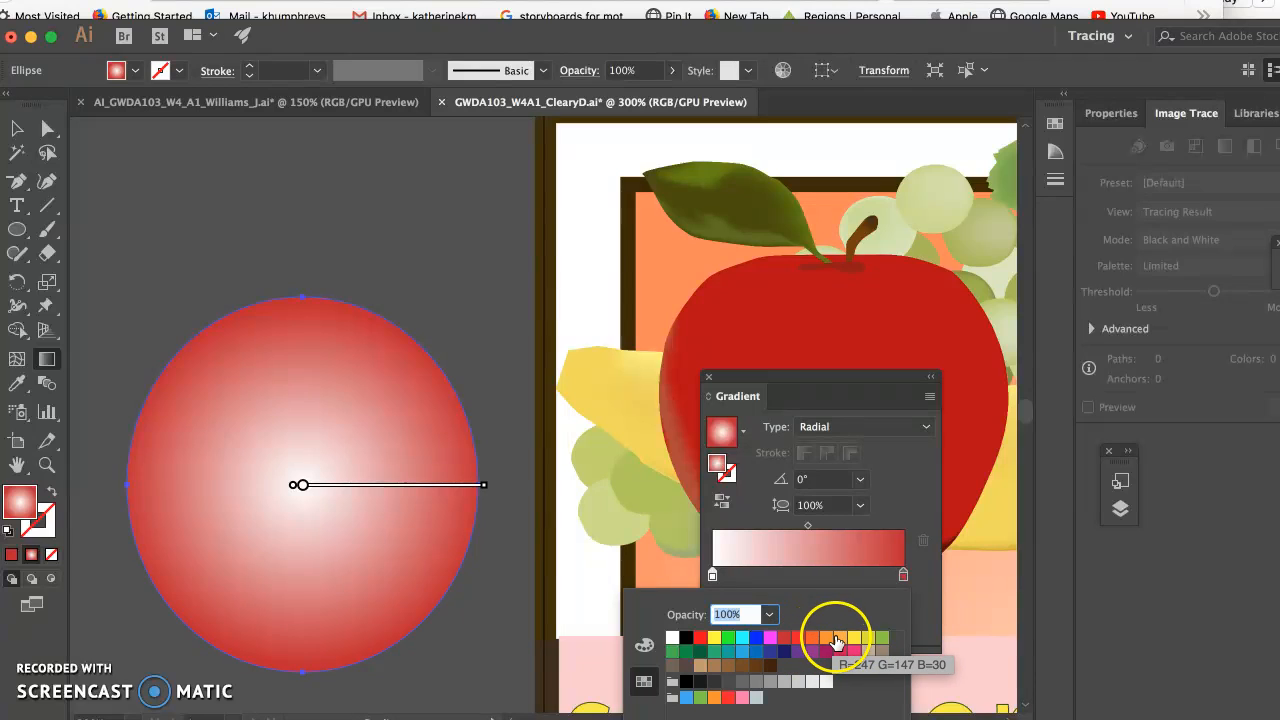
click(838, 638)
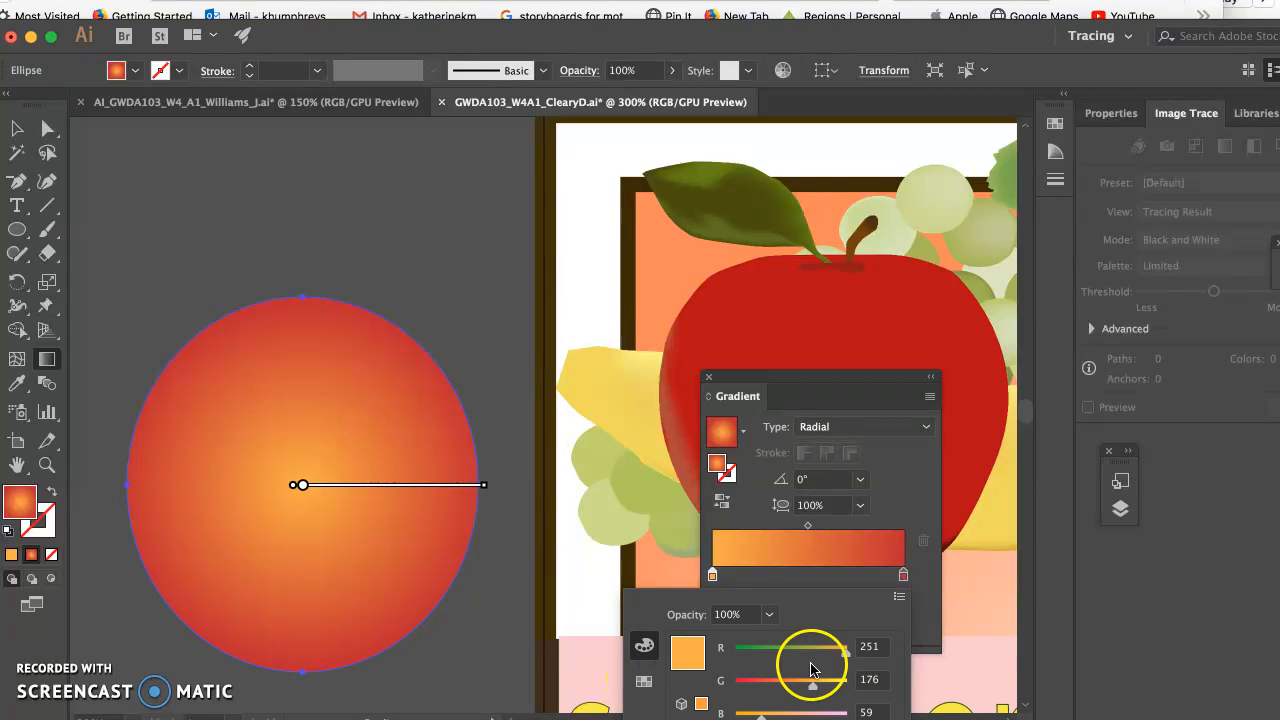
- Tune the stop colour with the RGB sliders toward a strong red, settling on red-orange
drag(844, 680, 768, 690)
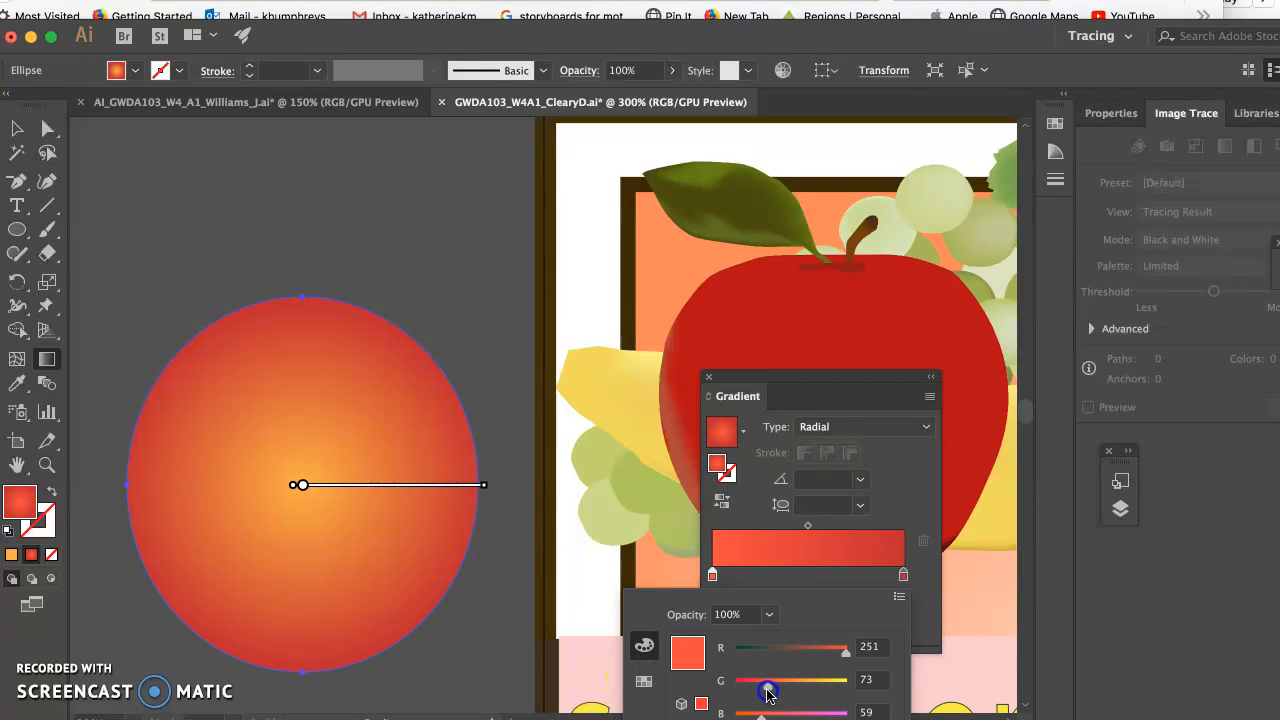
drag(768, 690, 750, 690)
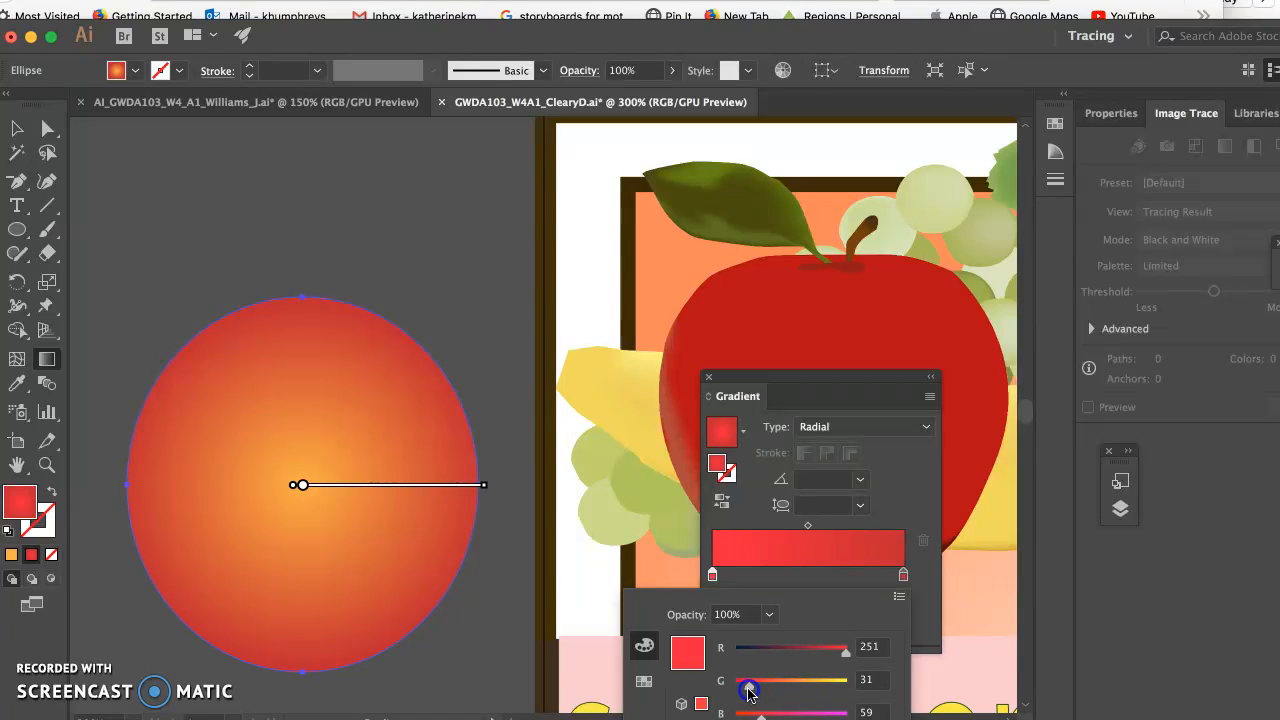
drag(750, 690, 760, 690)
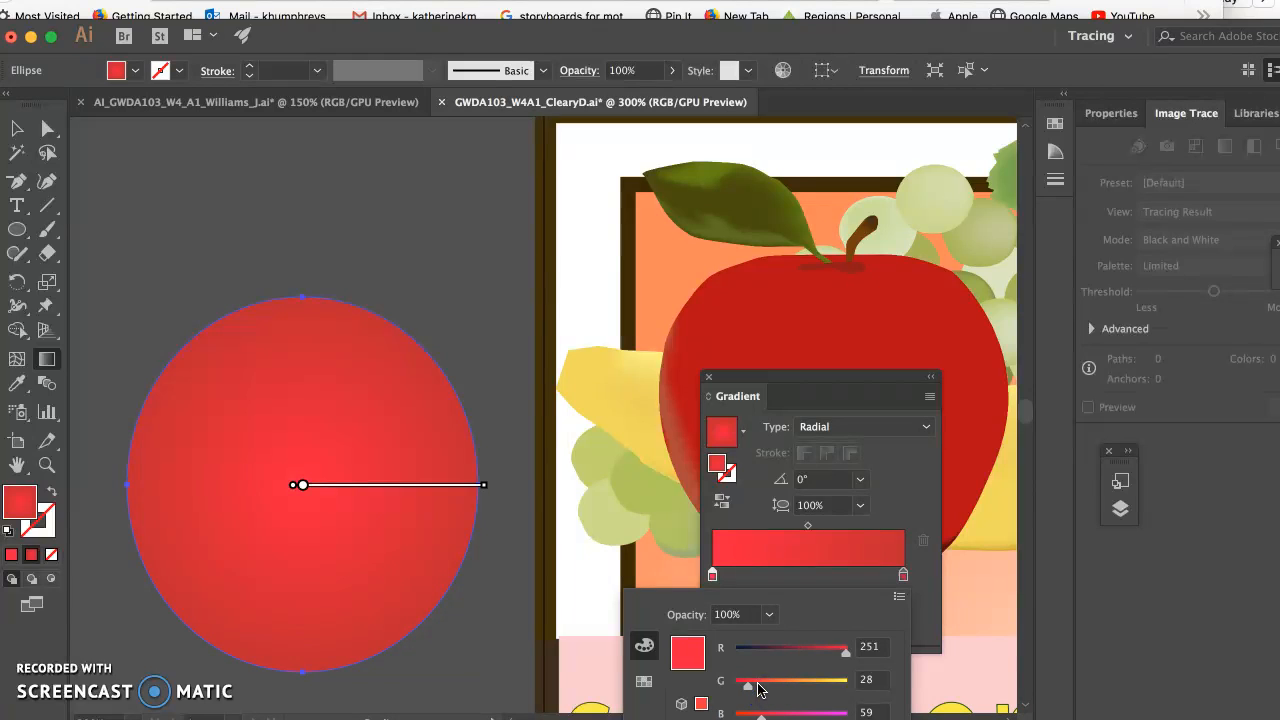
drag(748, 684, 810, 684)
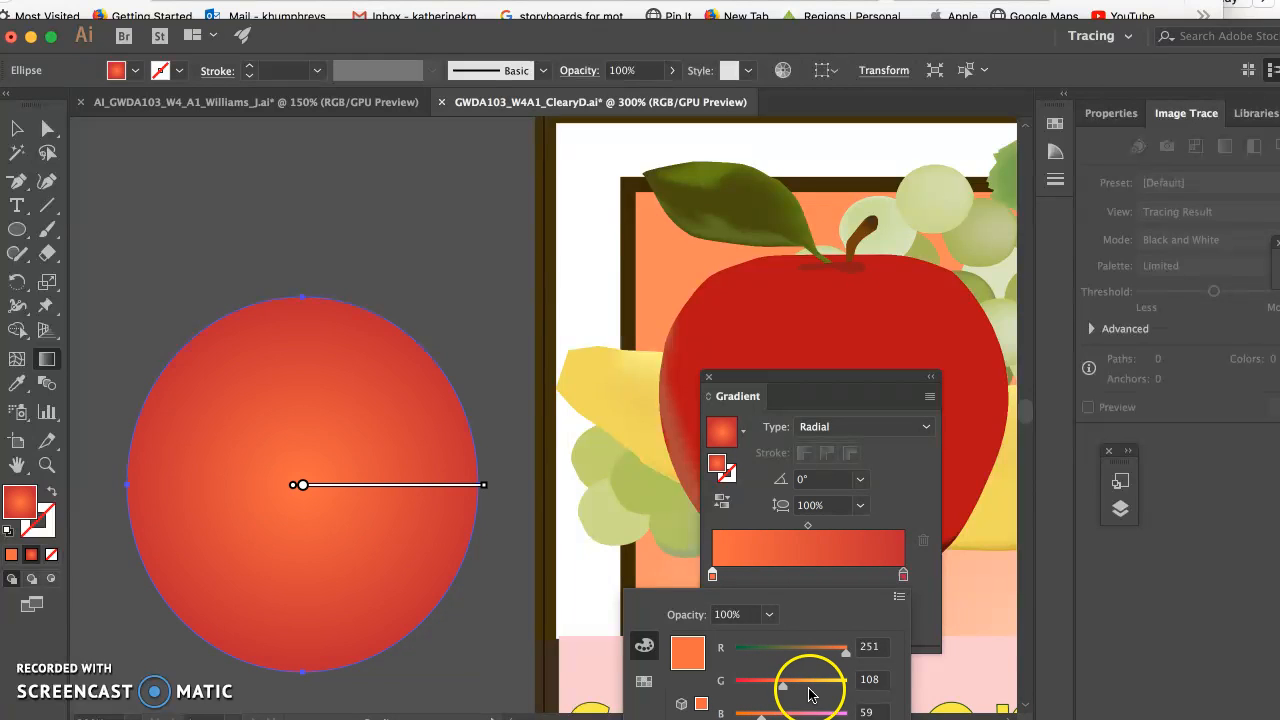
- Add a colour stop just inside the gradient start and bring up its colour settings
click(712, 574)
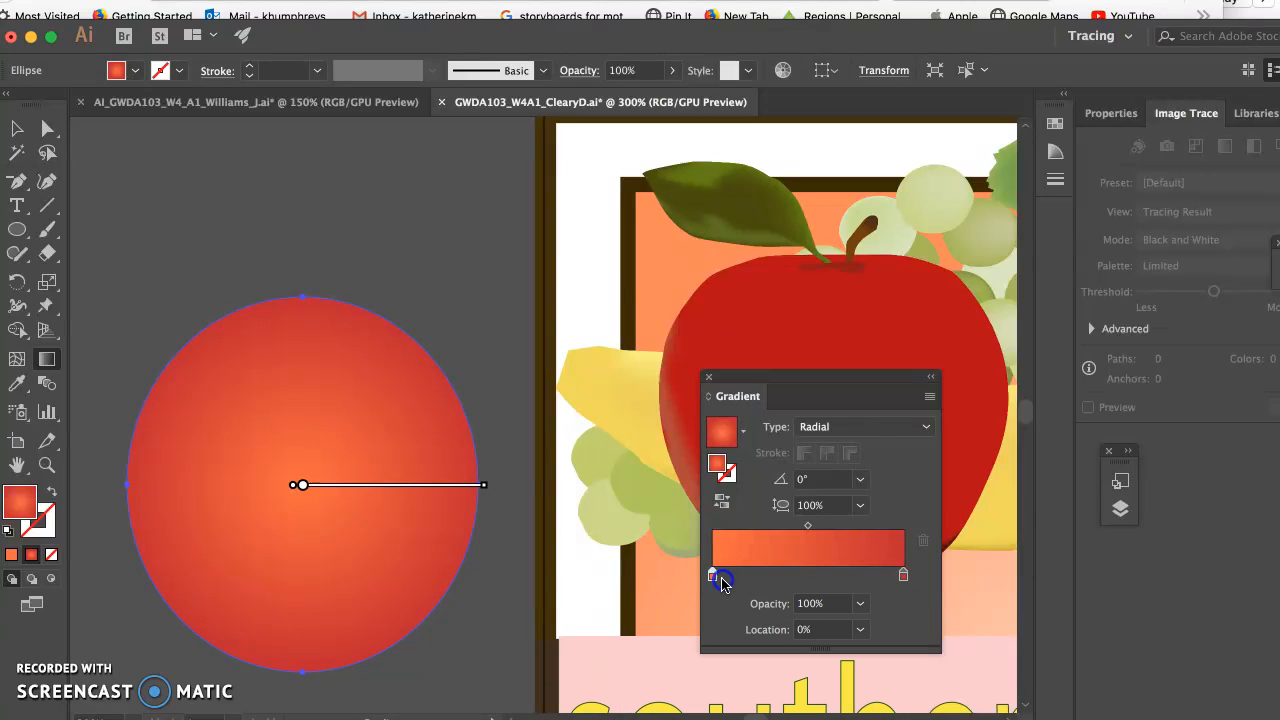
drag(712, 576, 718, 576)
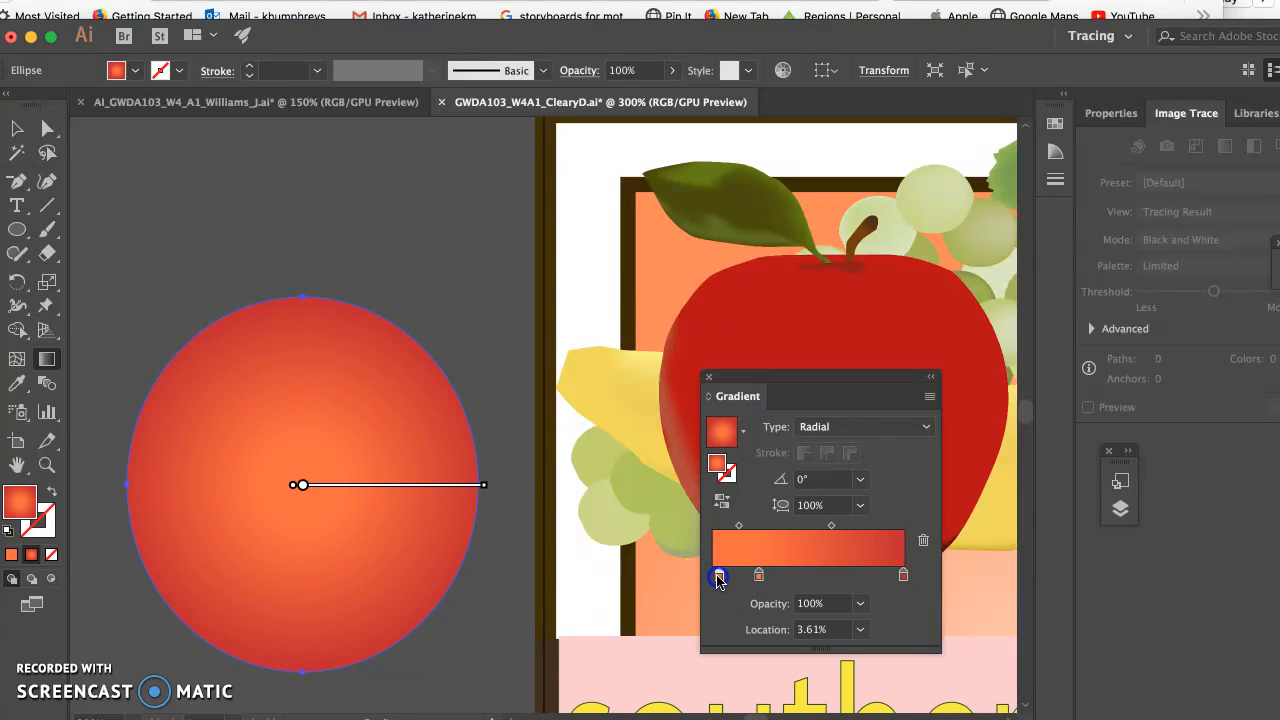
double_click(718, 576)
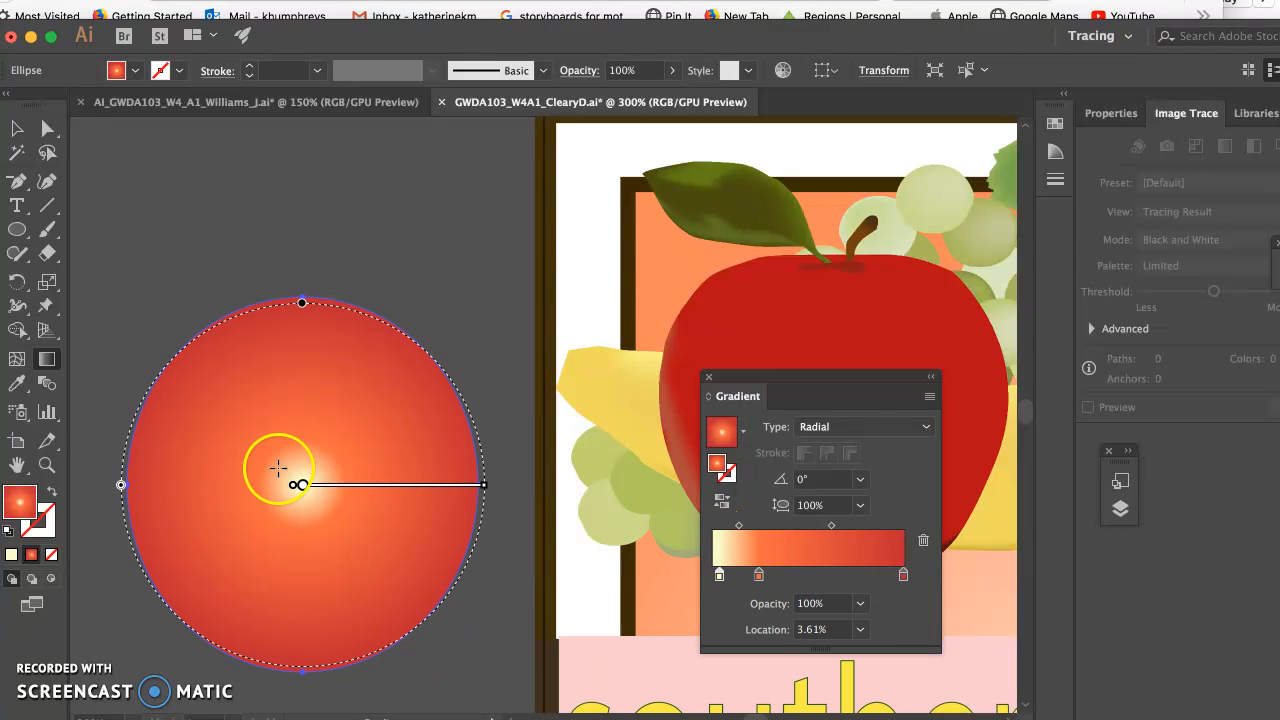
- Move the radial gradient's bright centre to the circle's upper left, angled toward the lower right
drag(278, 468, 390, 490)
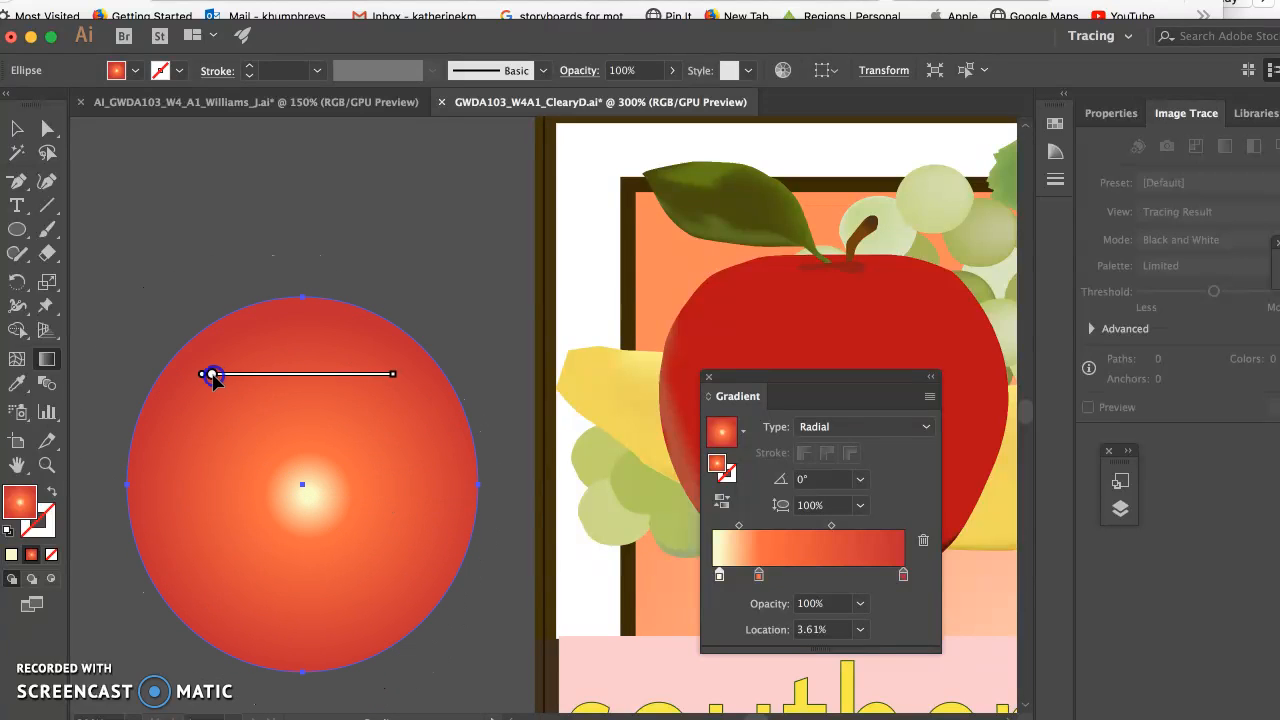
drag(212, 374, 222, 396)
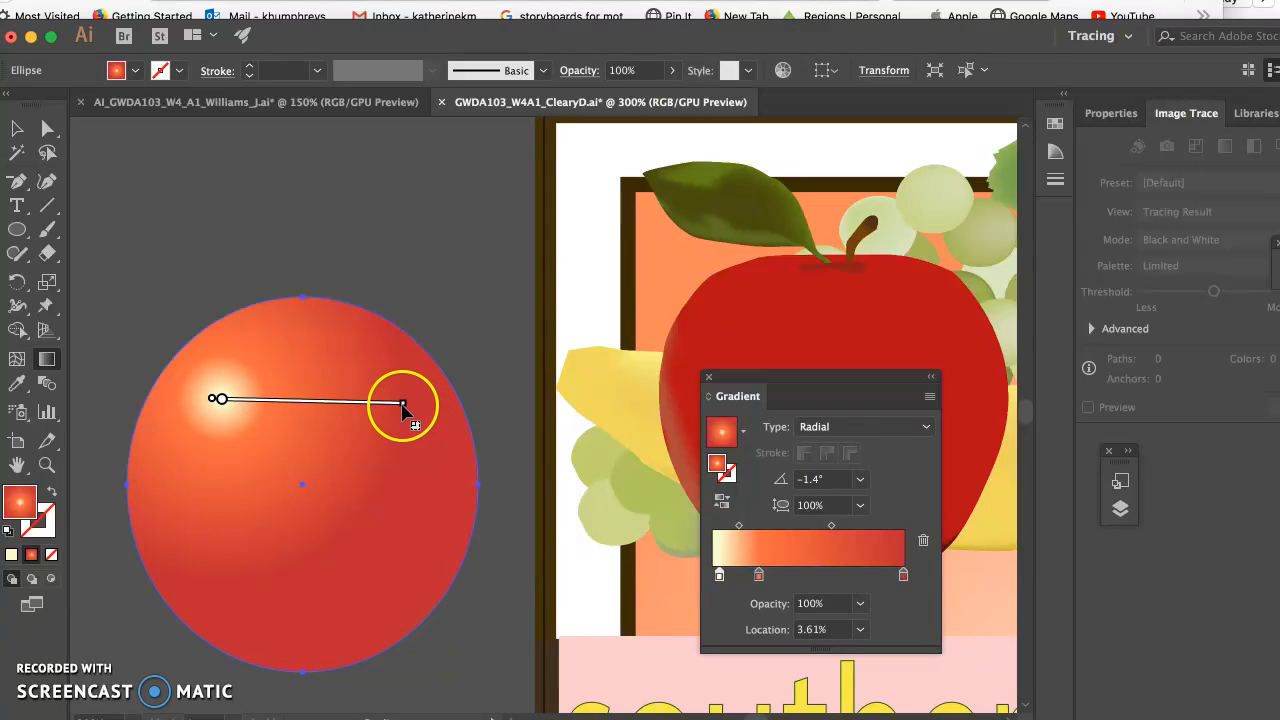
drag(404, 404, 404, 428)
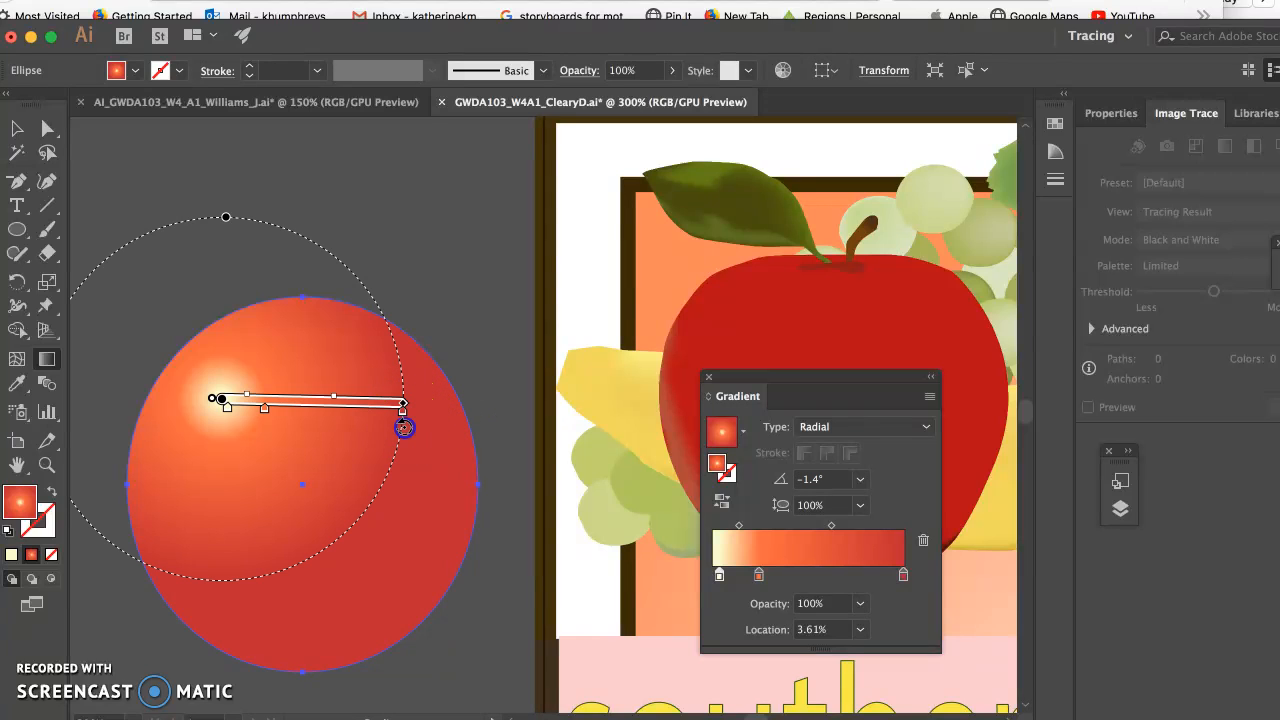
drag(404, 428, 390, 490)
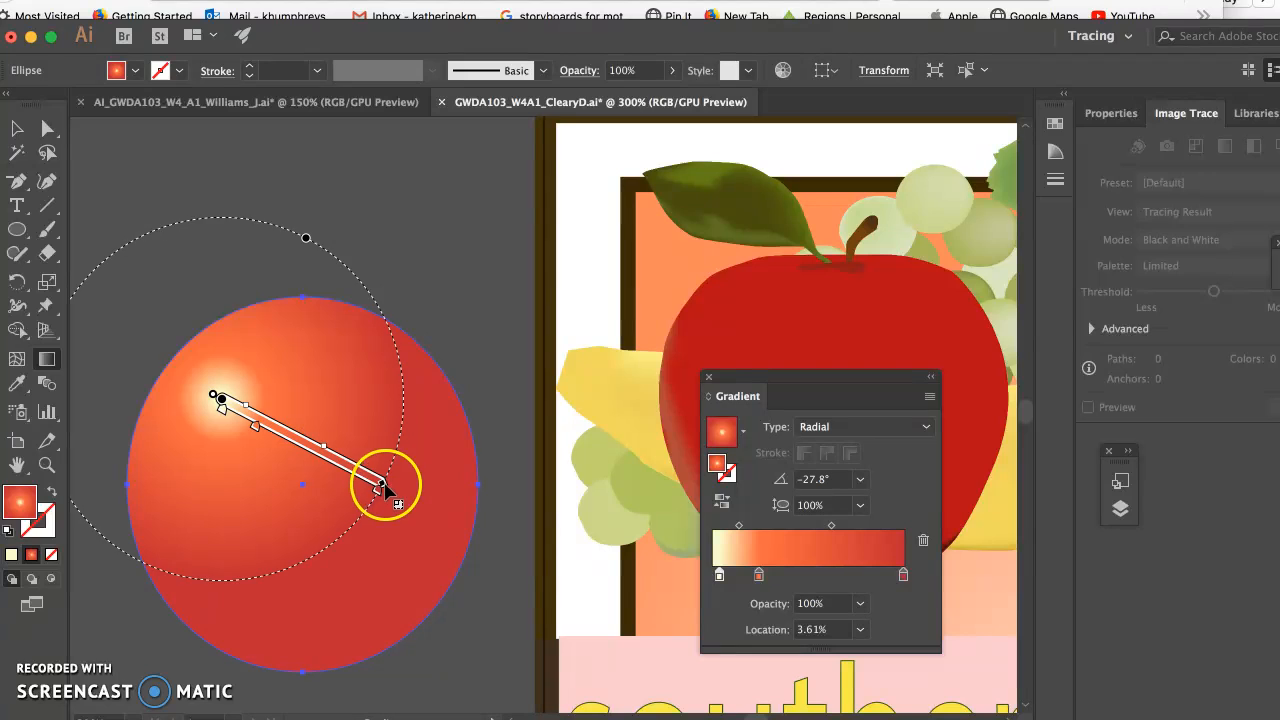
- Stretch the gradient's reach past the circle's edge so it deepens to red at the lower right
drag(384, 490, 510, 540)
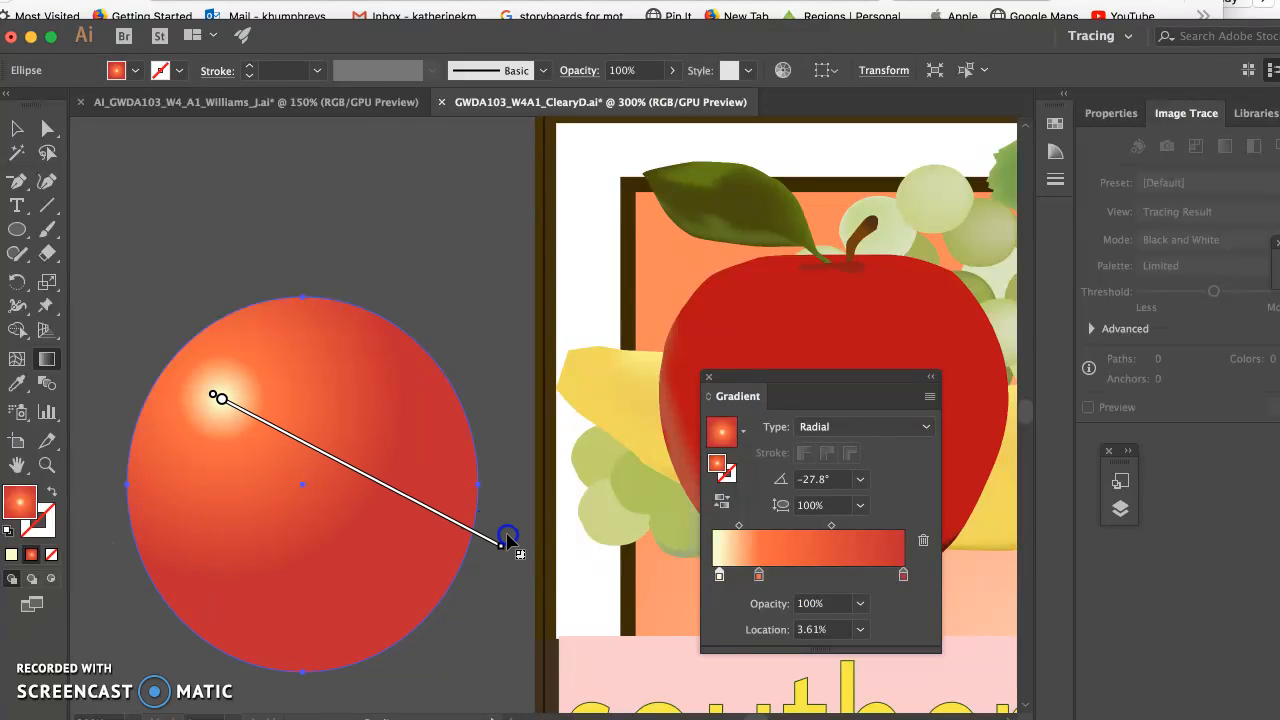
drag(218, 398, 238, 414)
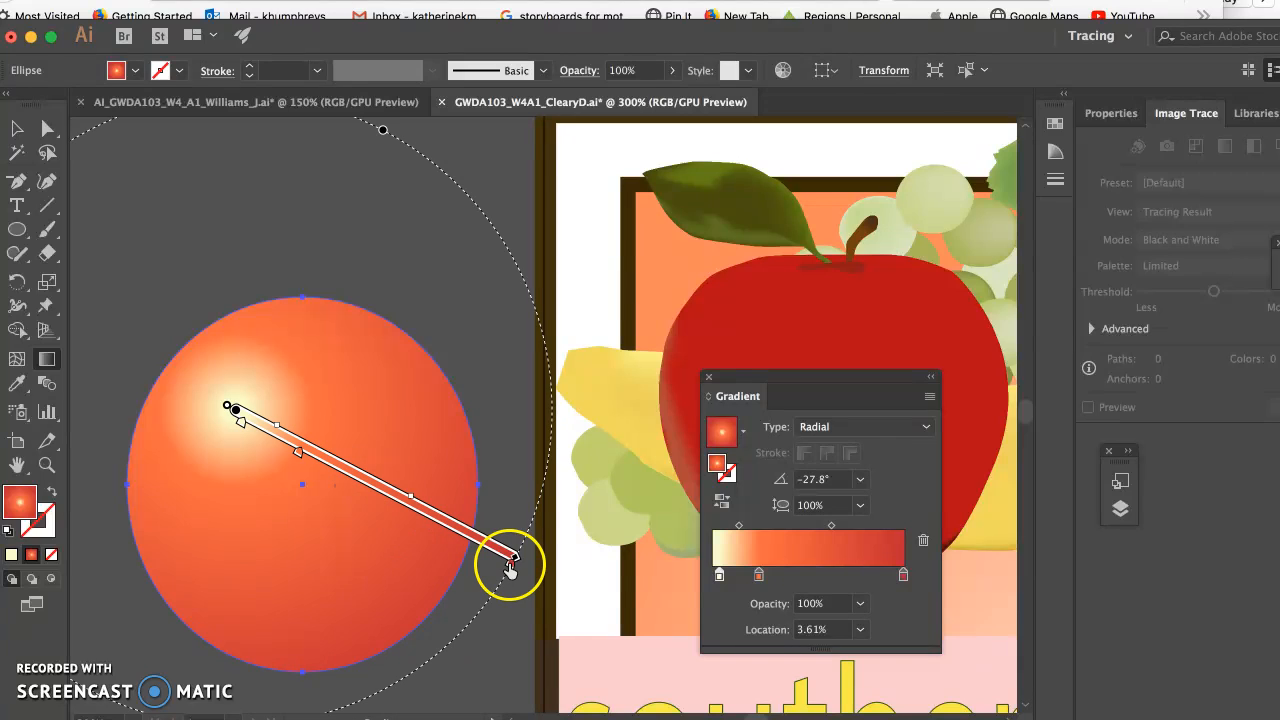
drag(510, 560, 640, 624)
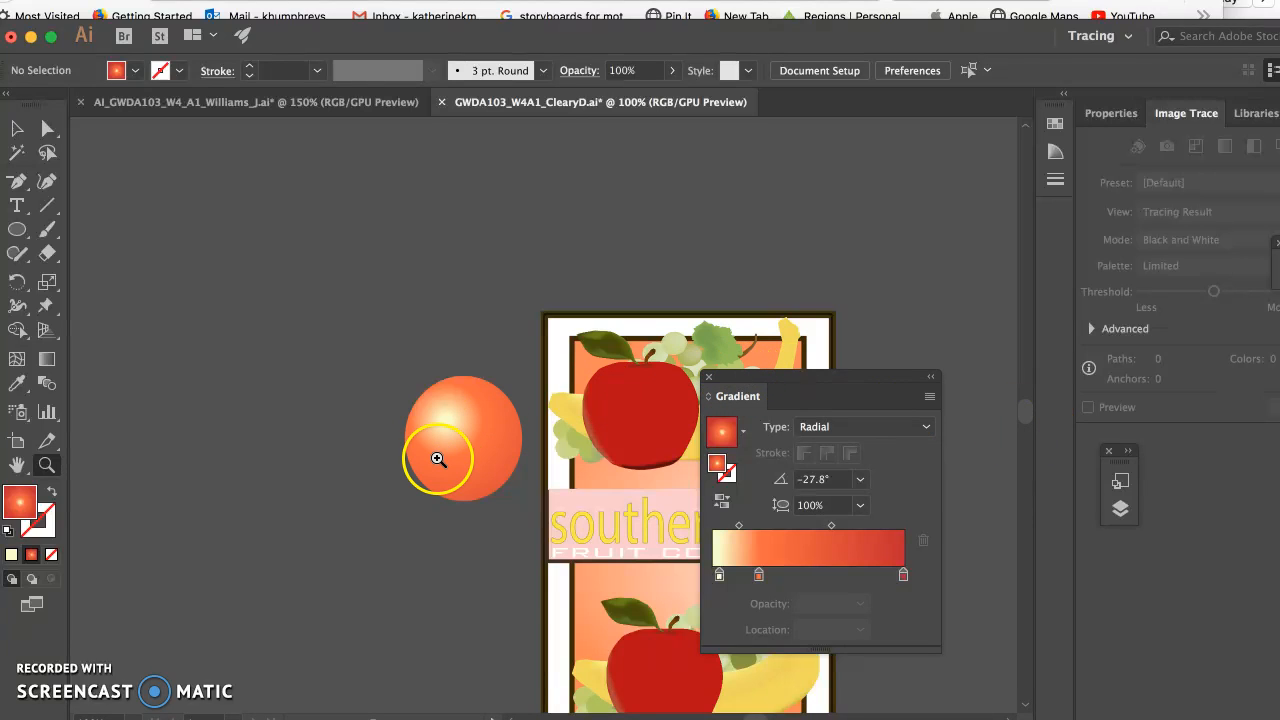
mouse_move(388, 562)
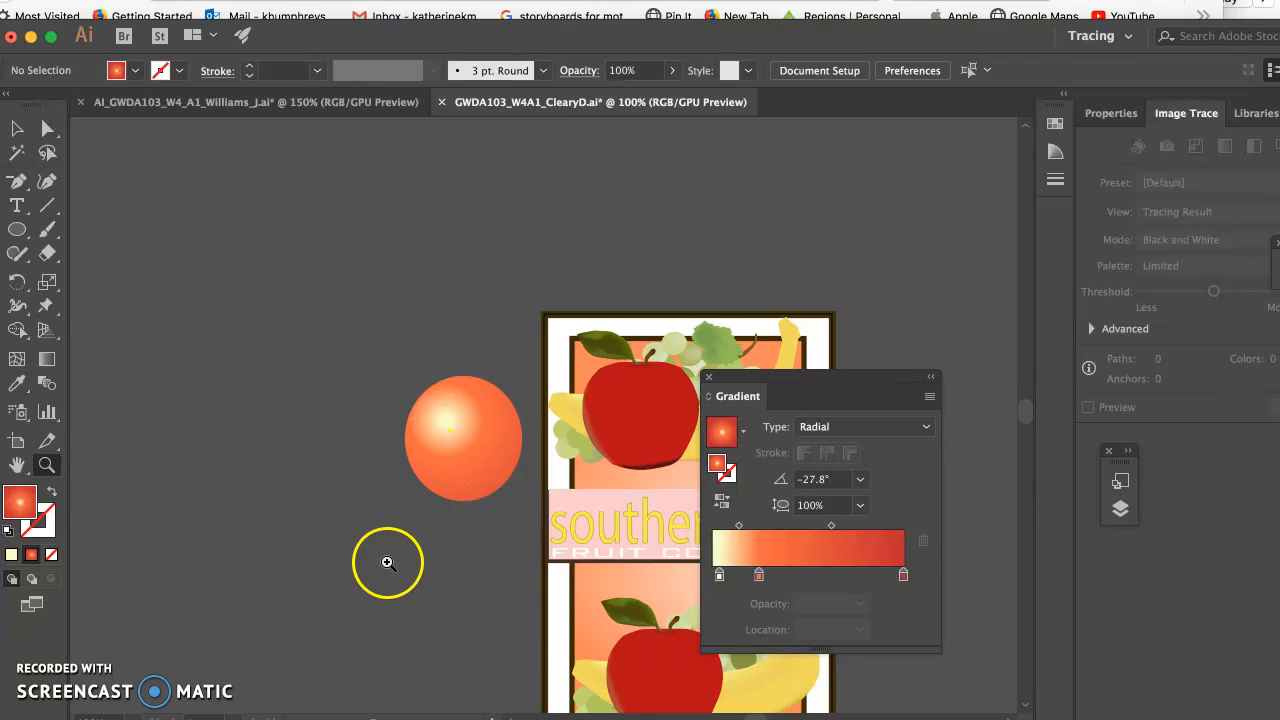
- Zoom in so the gradient sphere fills much of the window
click(388, 562)
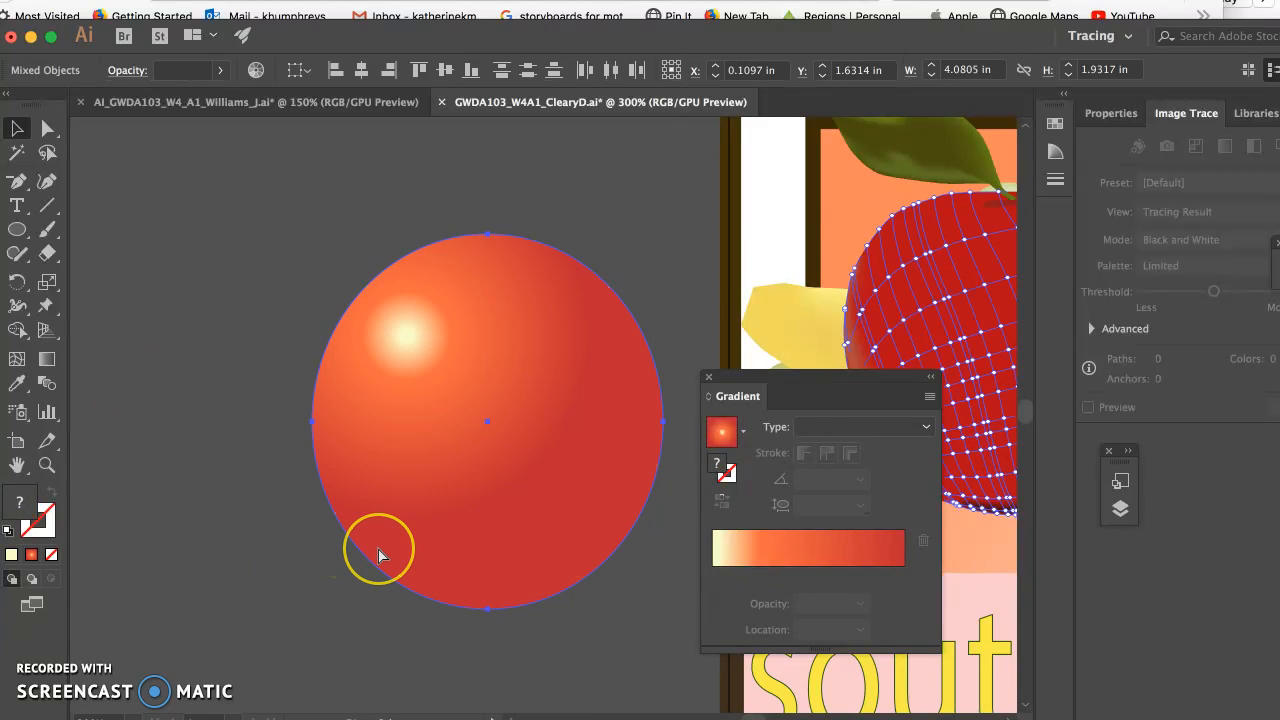
drag(380, 556, 488, 420)
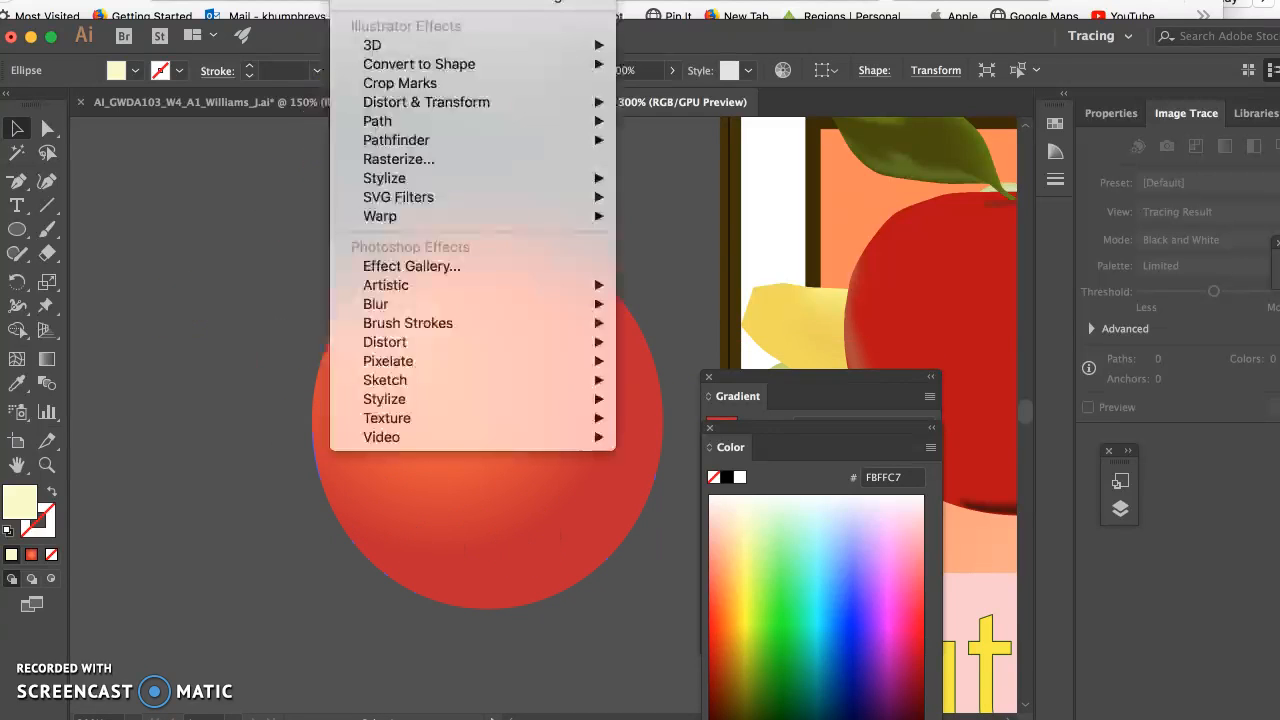
mouse_move(426, 100)
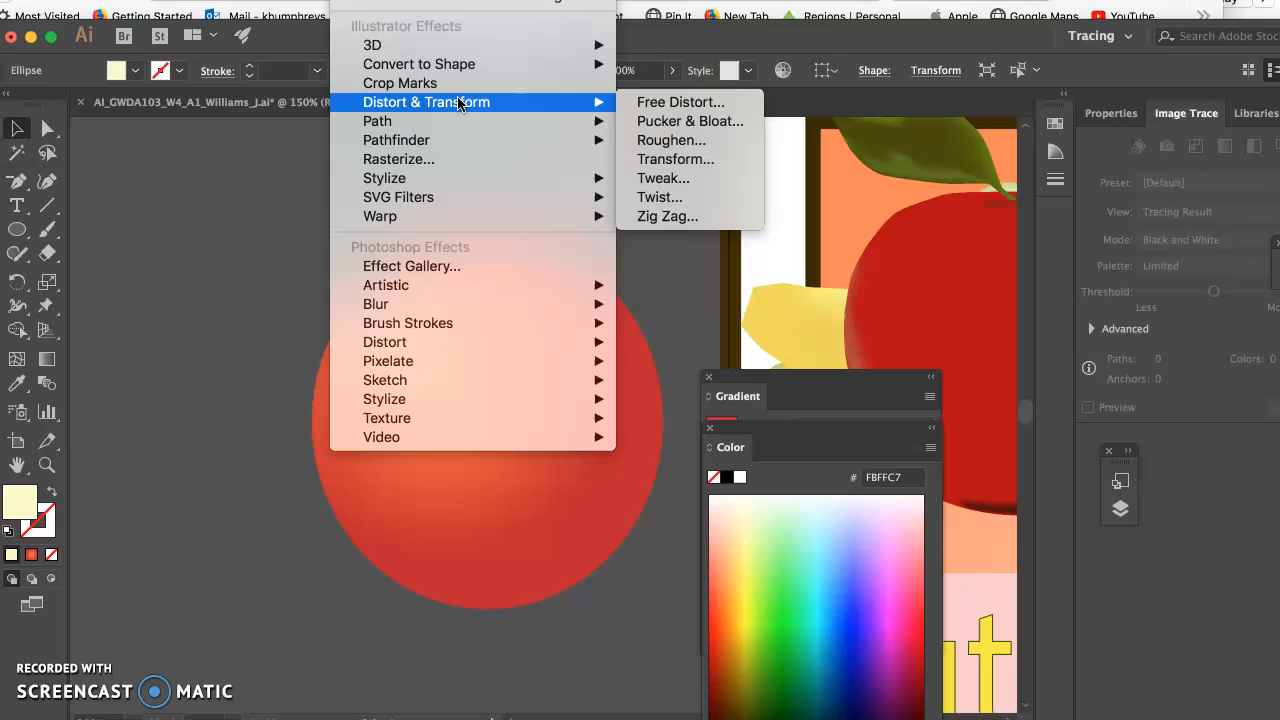
mouse_move(384, 178)
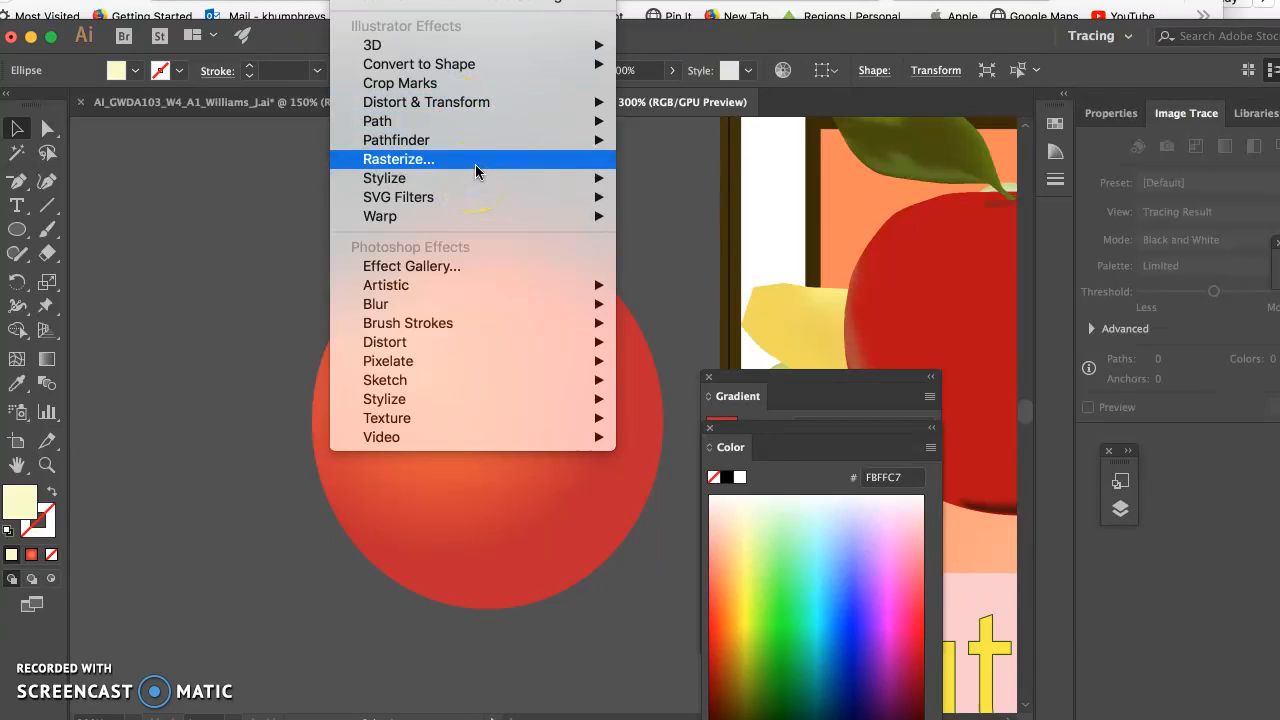
mouse_move(450, 120)
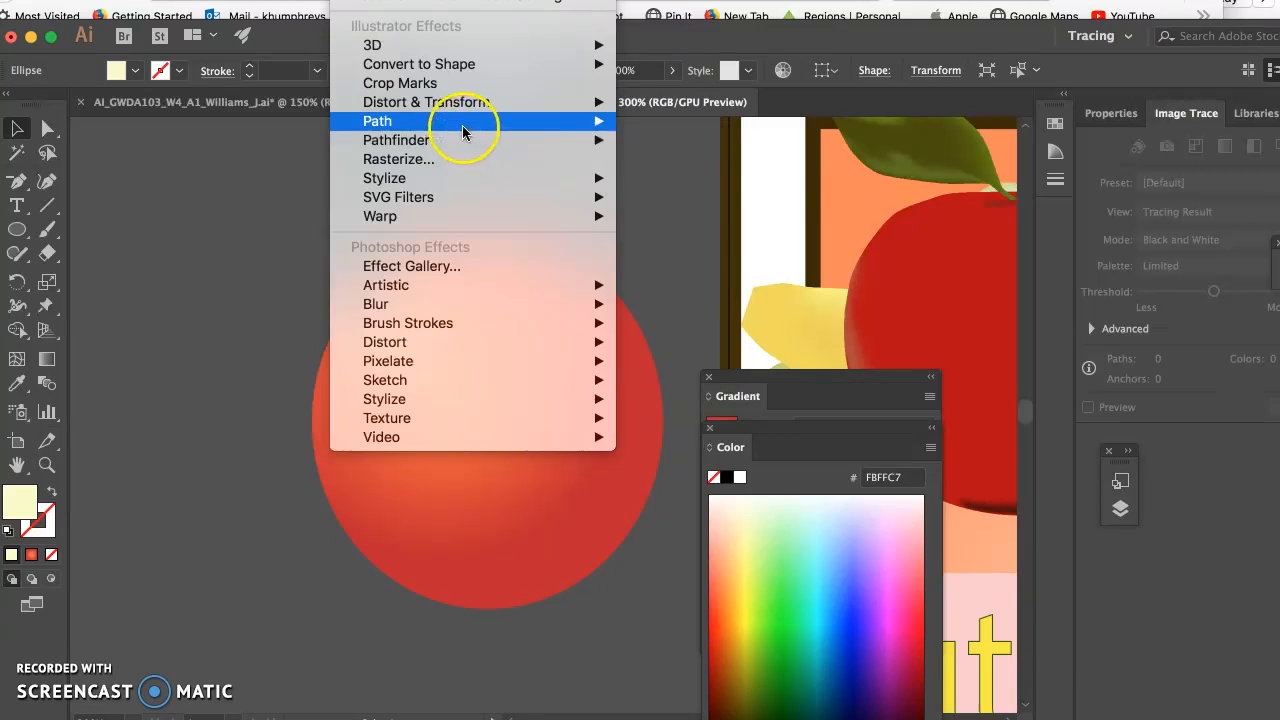
mouse_move(464, 84)
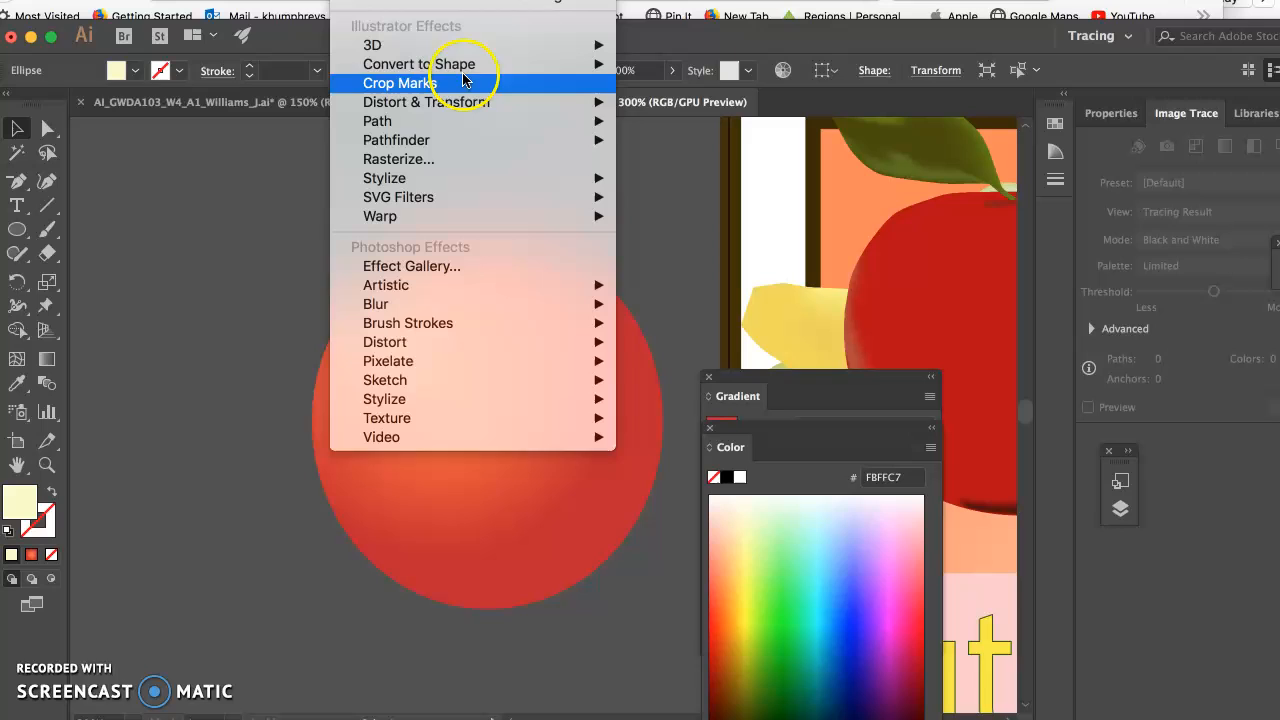
mouse_move(380, 216)
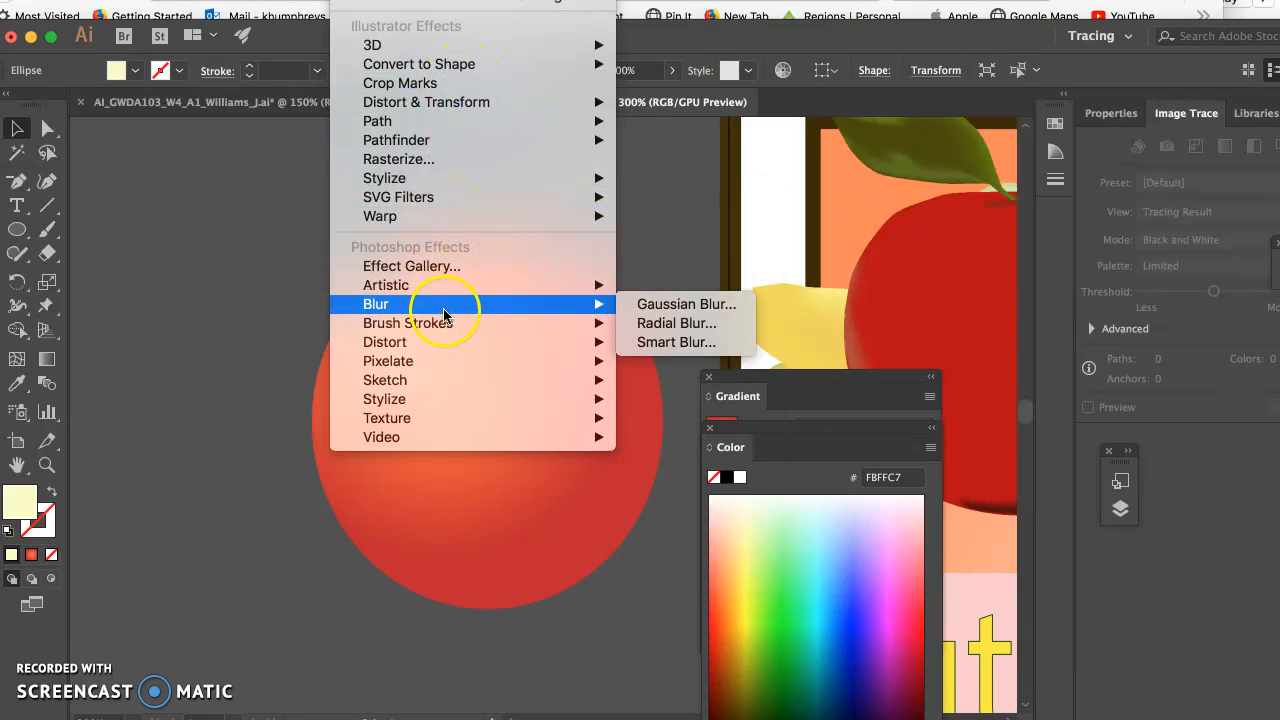
- Bring up the Gaussian Blur settings for the small cream highlight ellipse
click(684, 304)
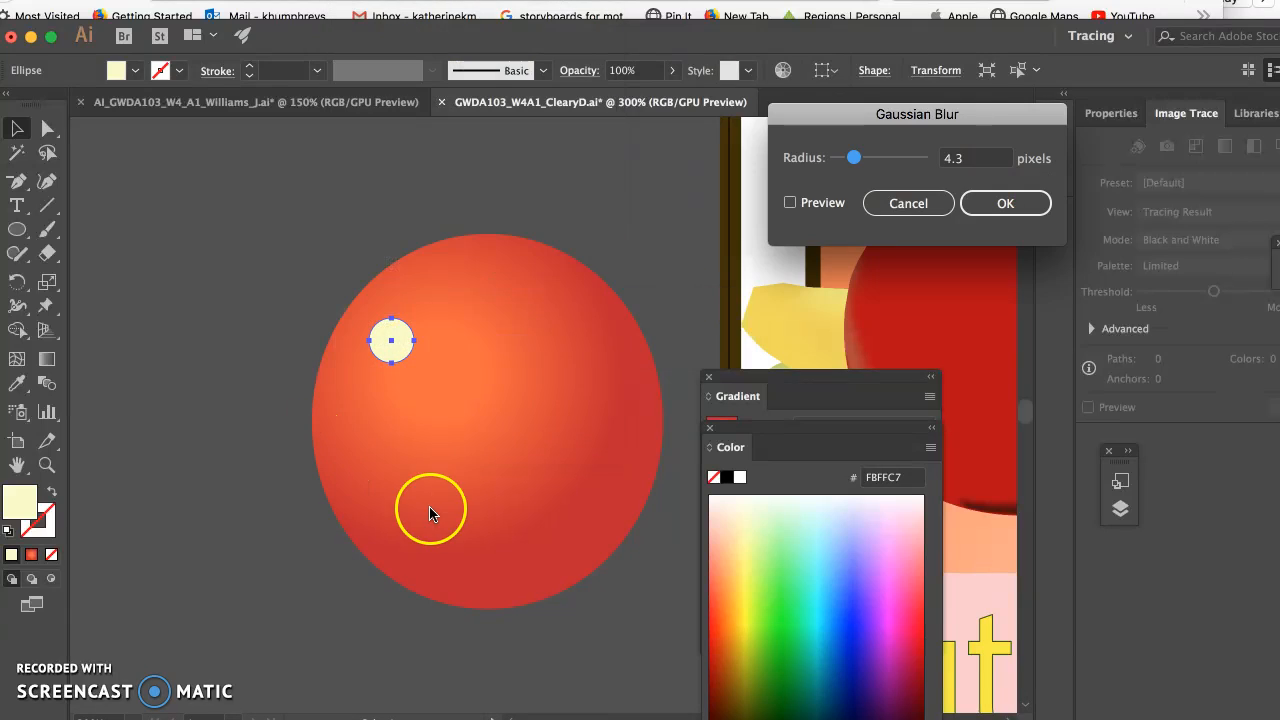
- Apply a previewed Gaussian Blur of about 6.7 px to the highlight ellipse
click(790, 202)
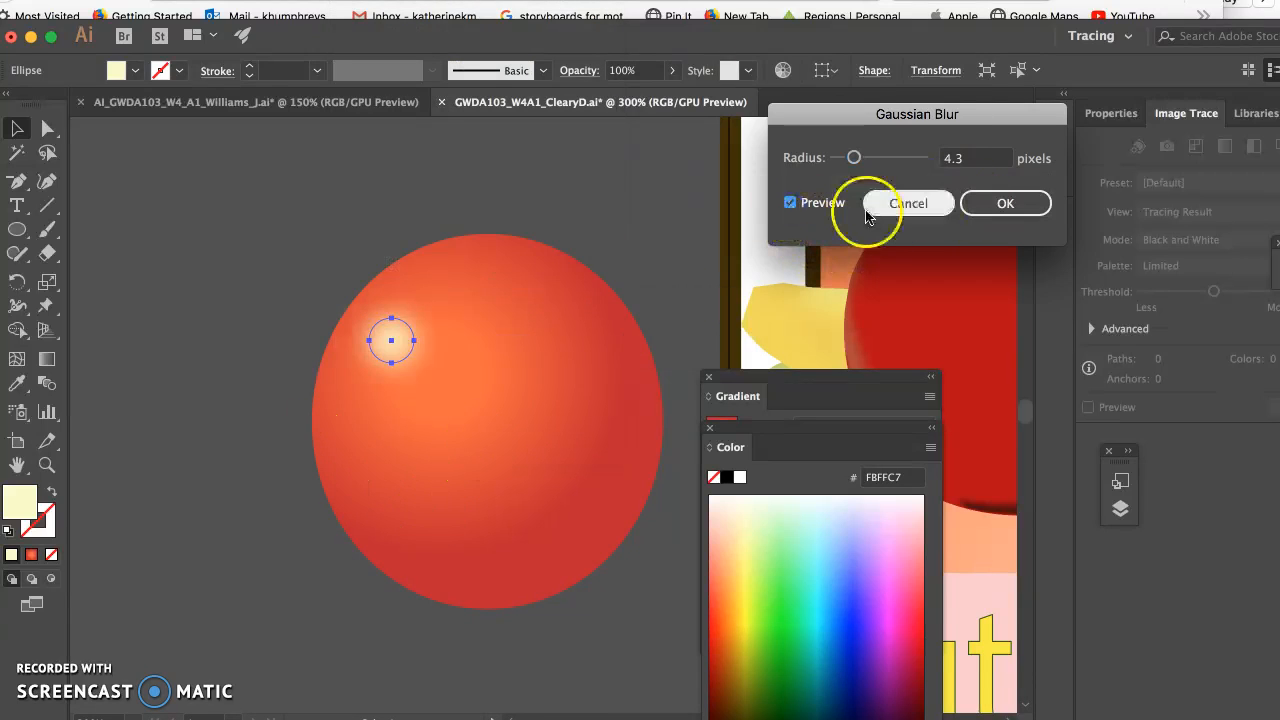
drag(852, 158, 902, 160)
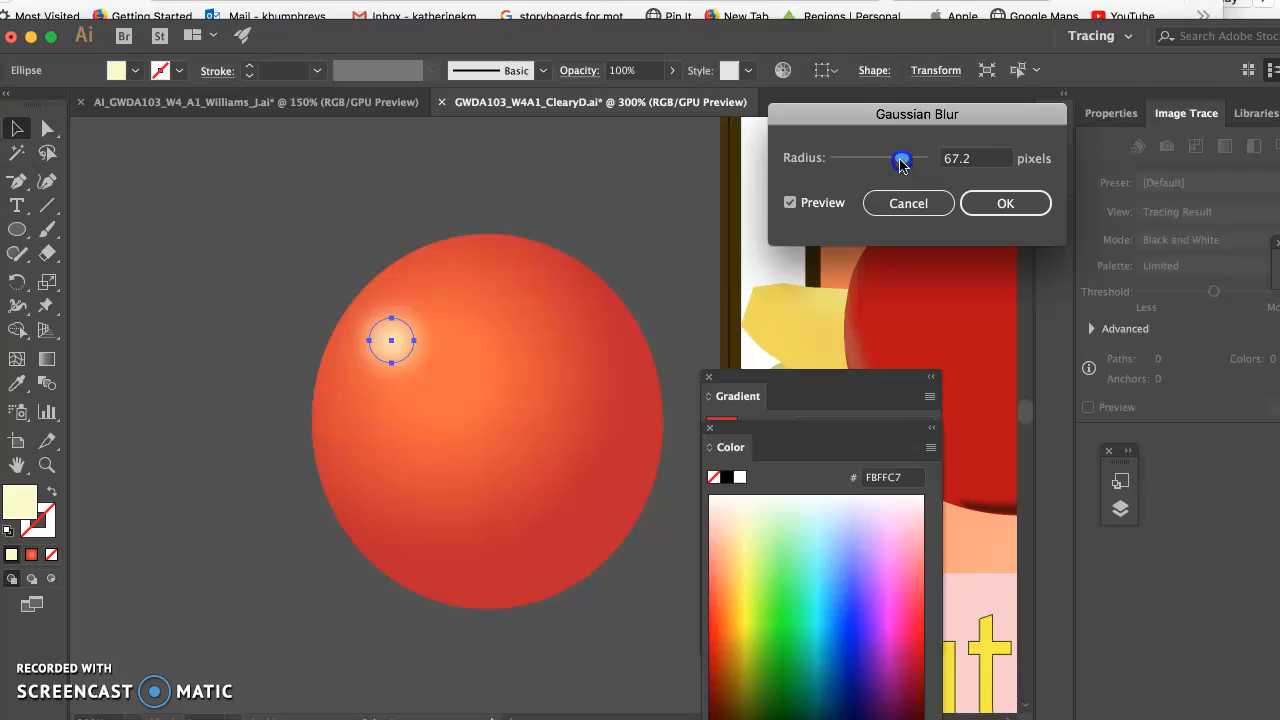
drag(900, 160, 868, 160)
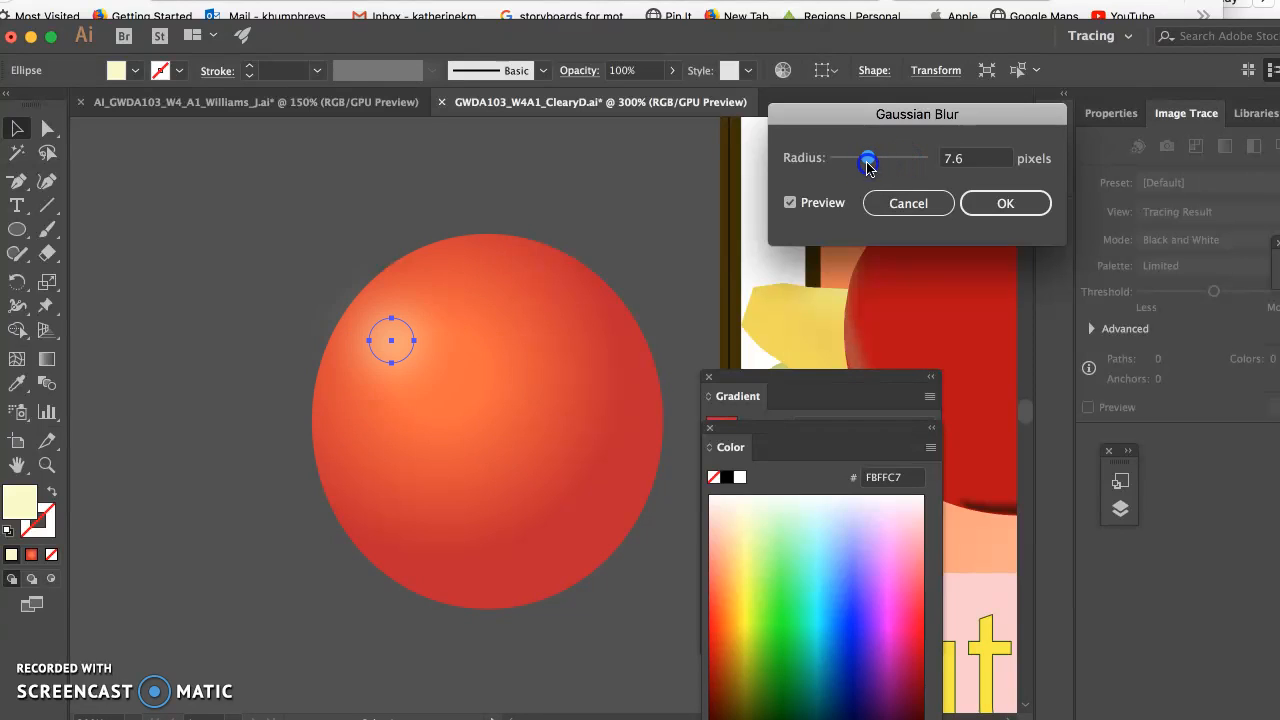
drag(868, 158, 864, 158)
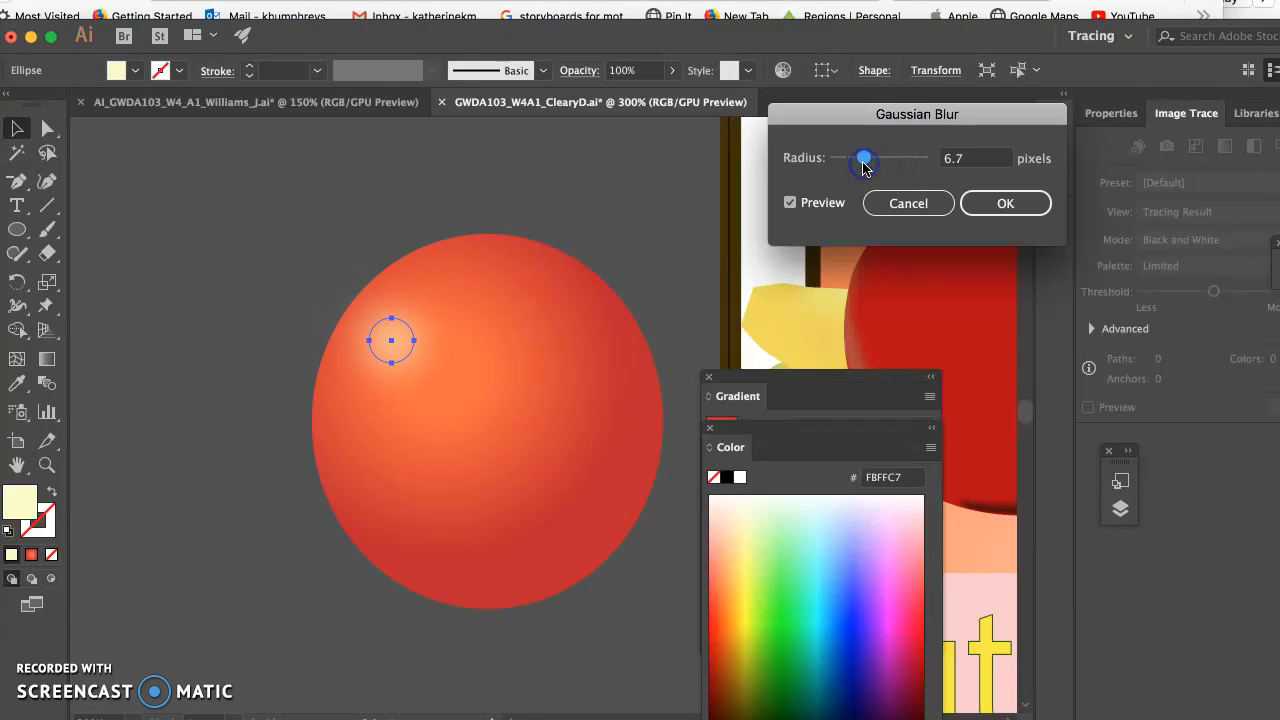
click(1004, 204)
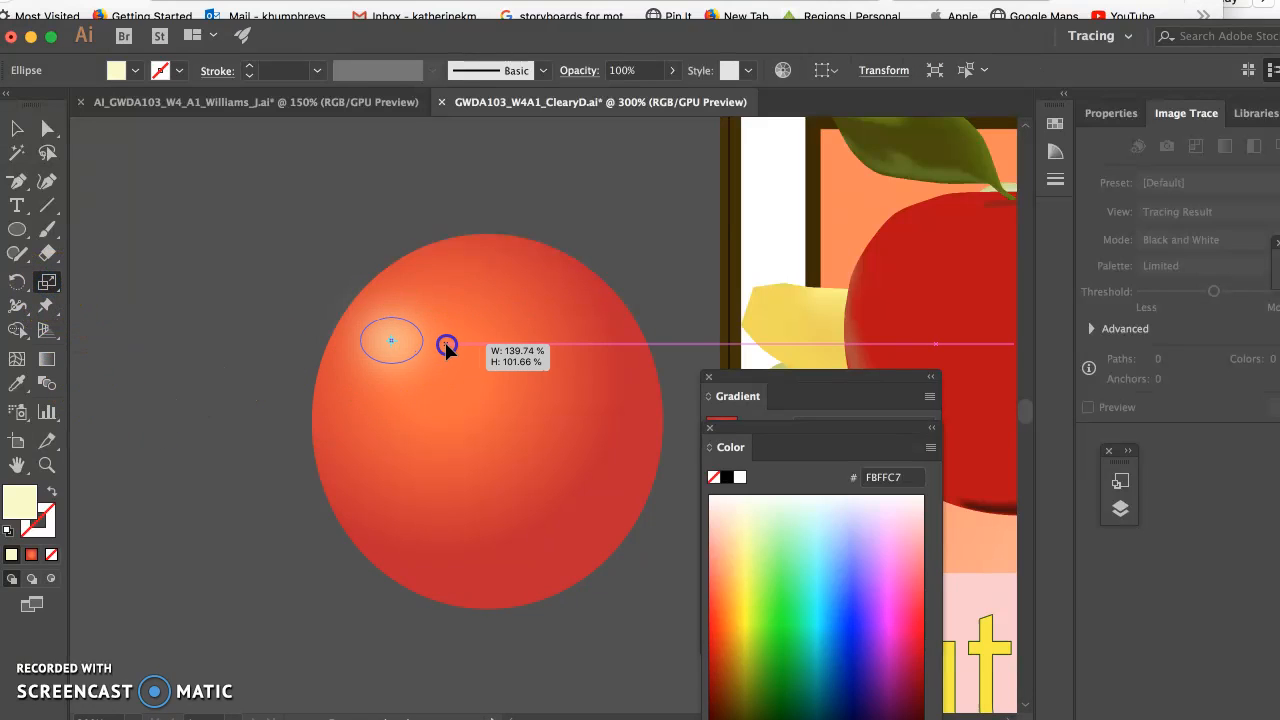
- Scale the blurred highlight into a taller, wider ellipse on the sphere's upper left
drag(448, 344, 490, 330)
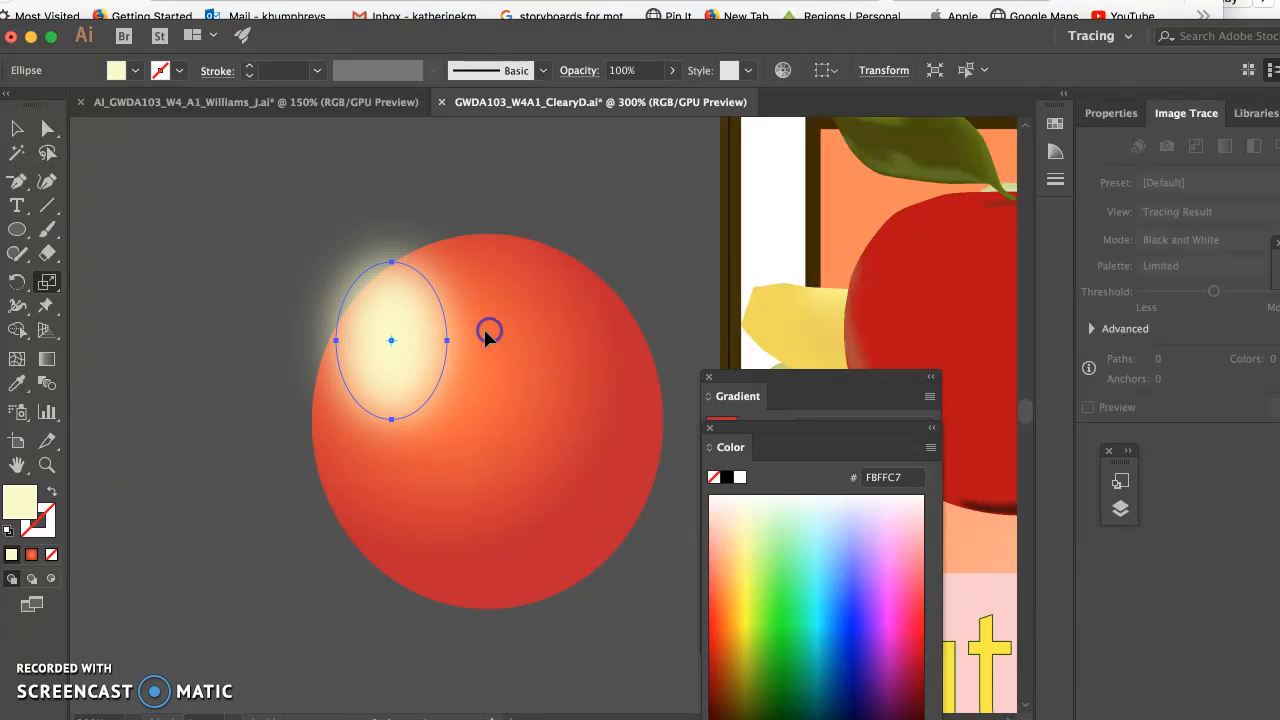